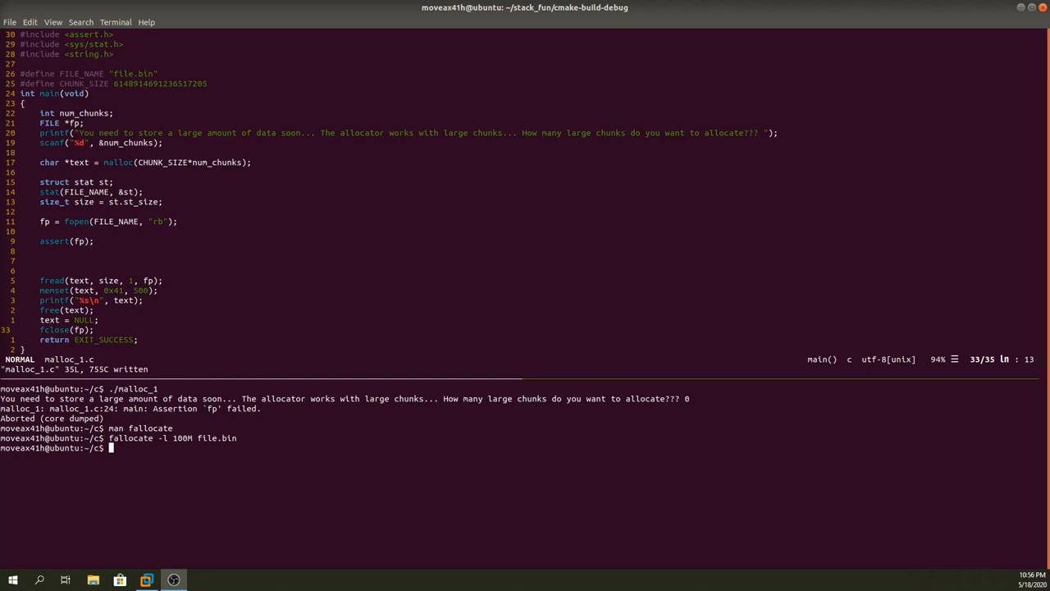
{"action": "mouse_move", "coordinate": [425, 203]}
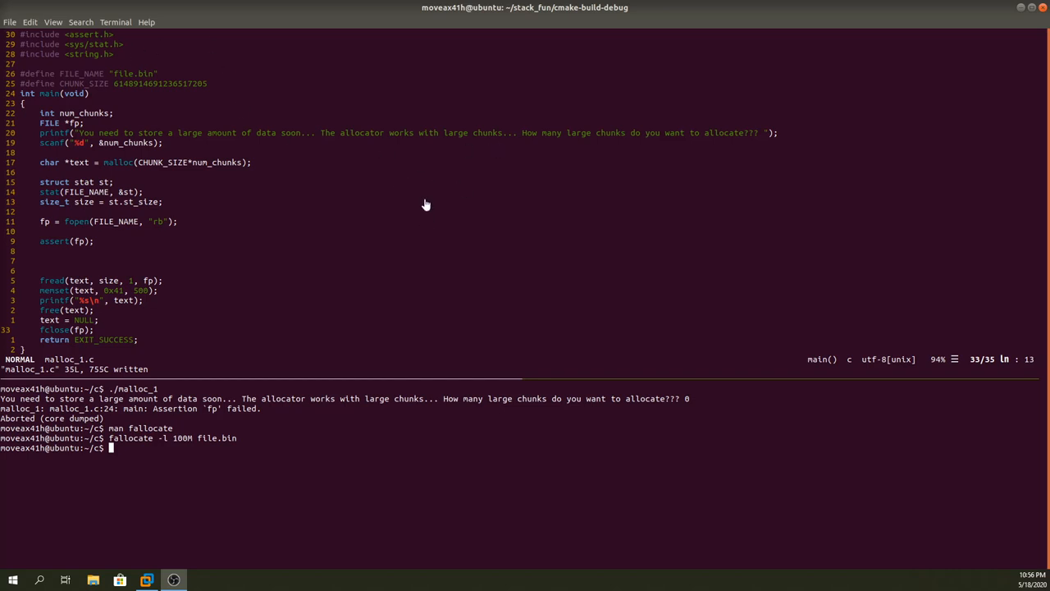
{"action": "mouse_move", "coordinate": [402, 173]}
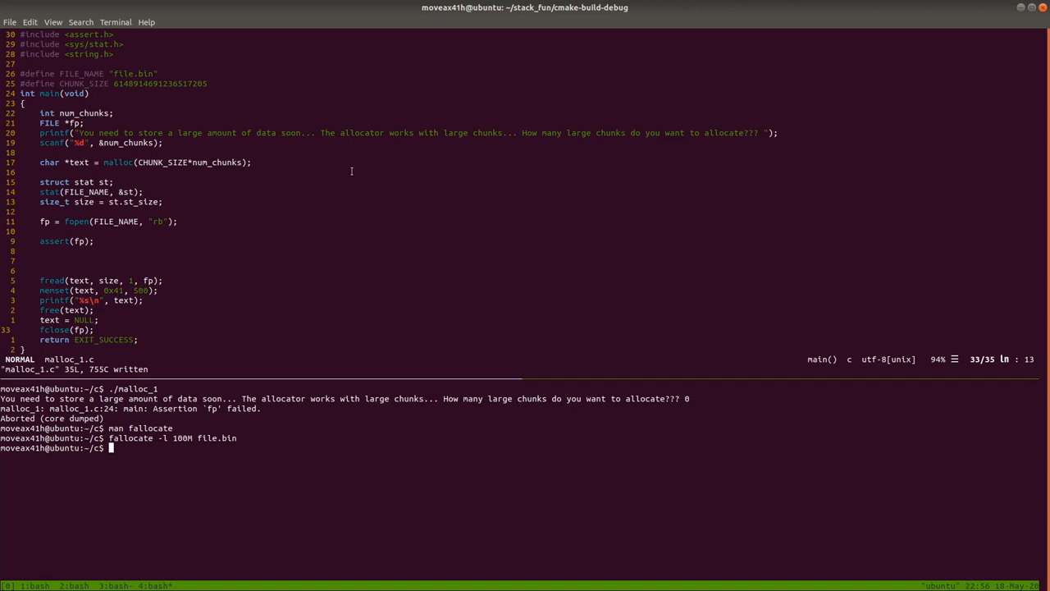
Step: Start a man fallocate lookup and abandon it without reading the page
{"action": "type", "text": "man fallocate"}
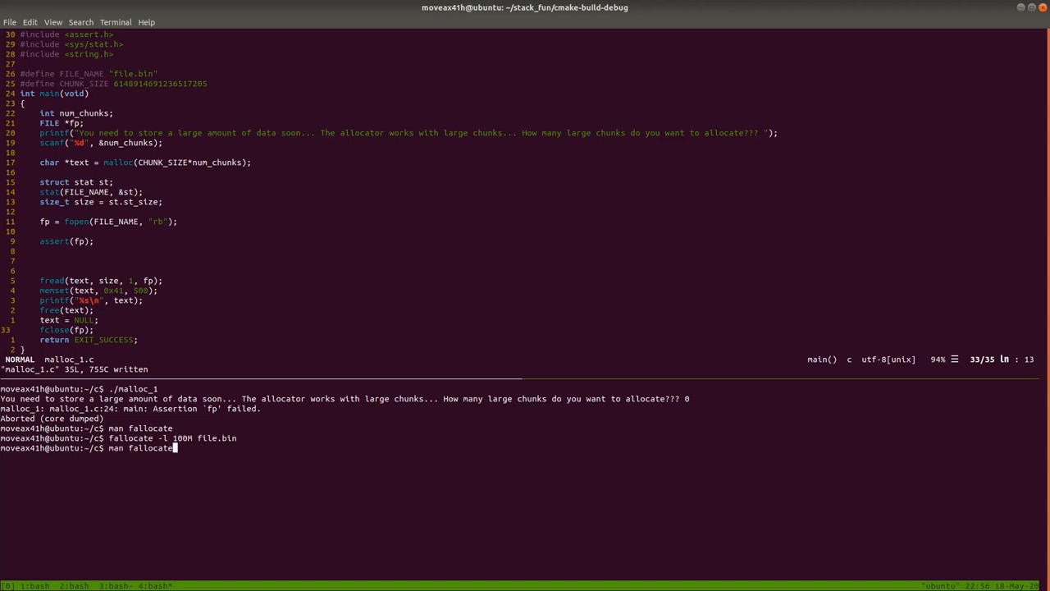
{"action": "key", "text": "Return"}
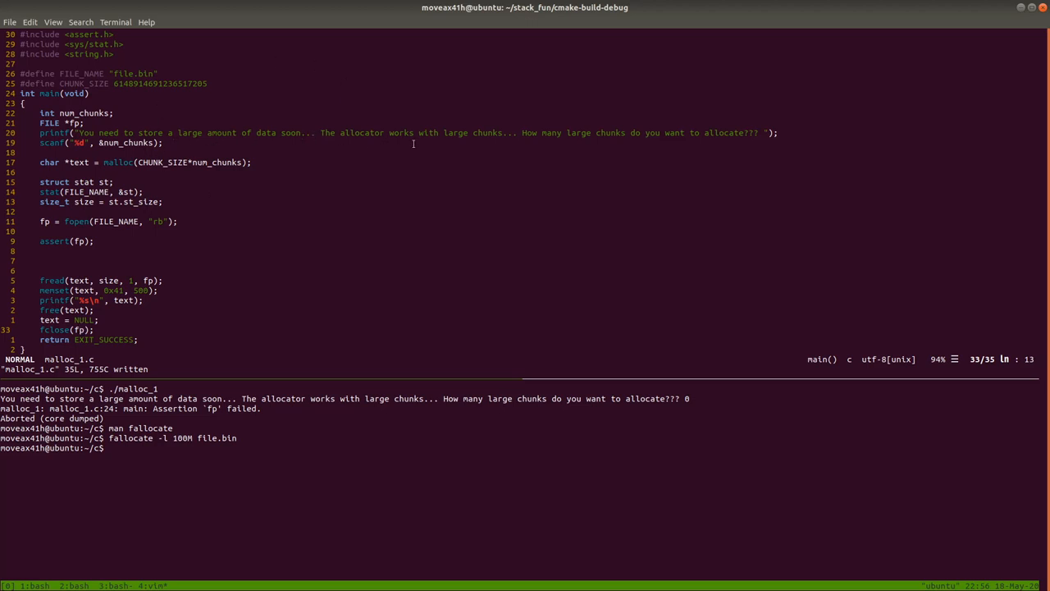
{"action": "mouse_move", "coordinate": [326, 131]}
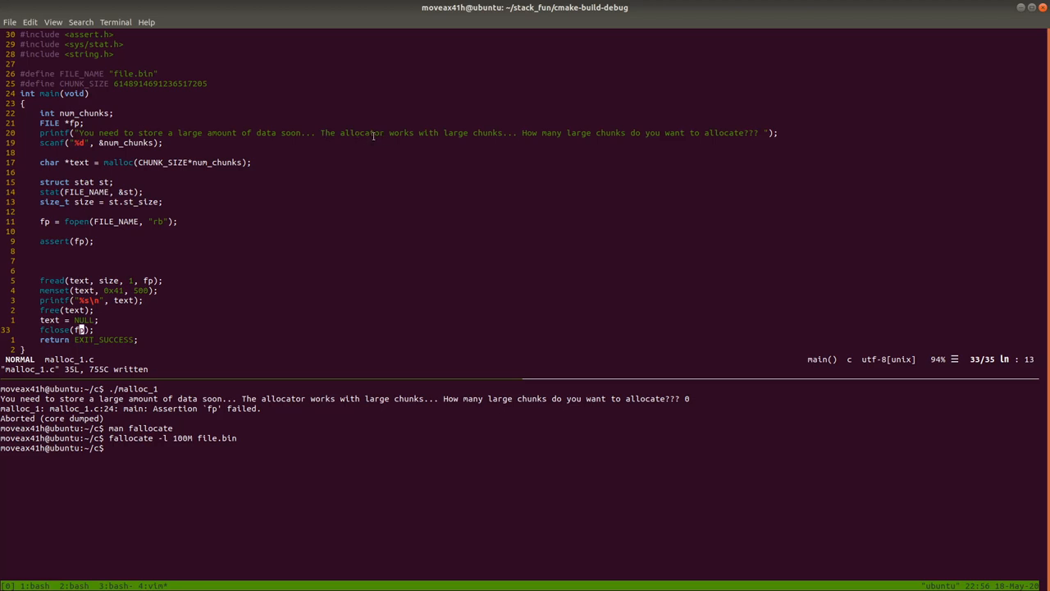
{"action": "mouse_move", "coordinate": [499, 133]}
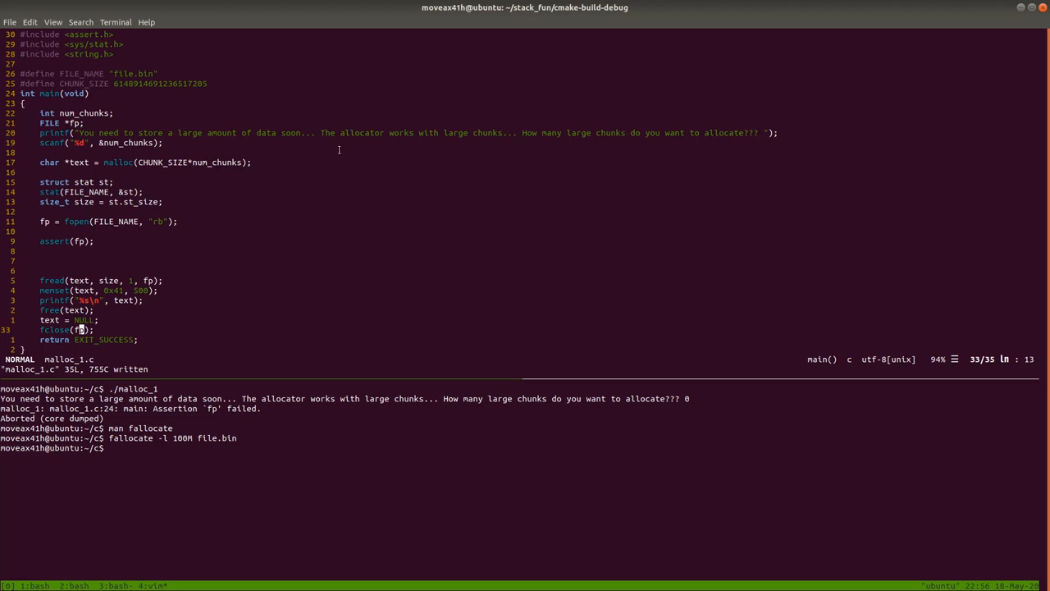
{"action": "mouse_move", "coordinate": [148, 131]}
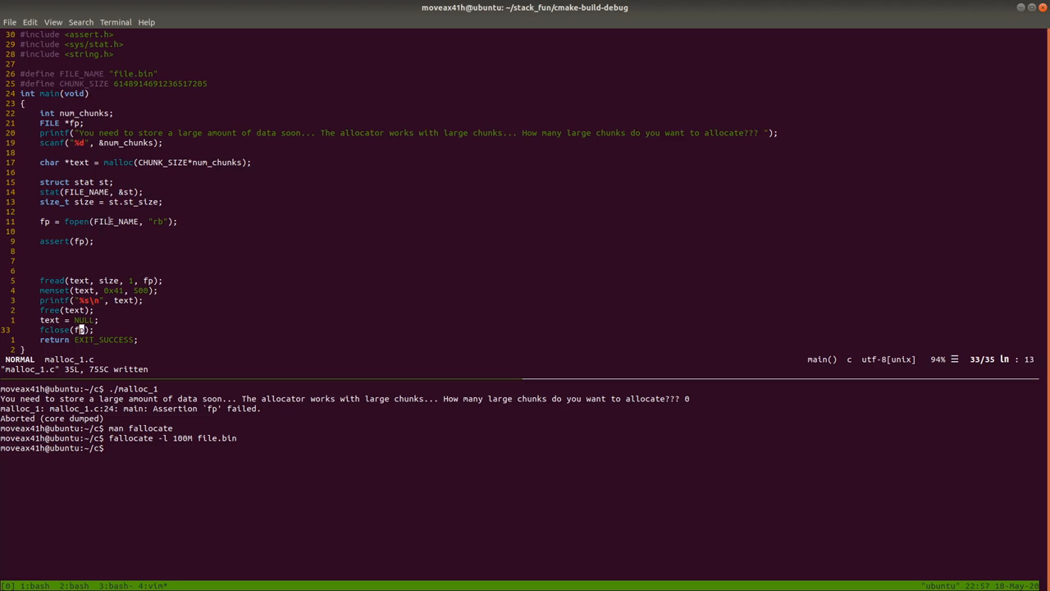
{"action": "mouse_move", "coordinate": [148, 241]}
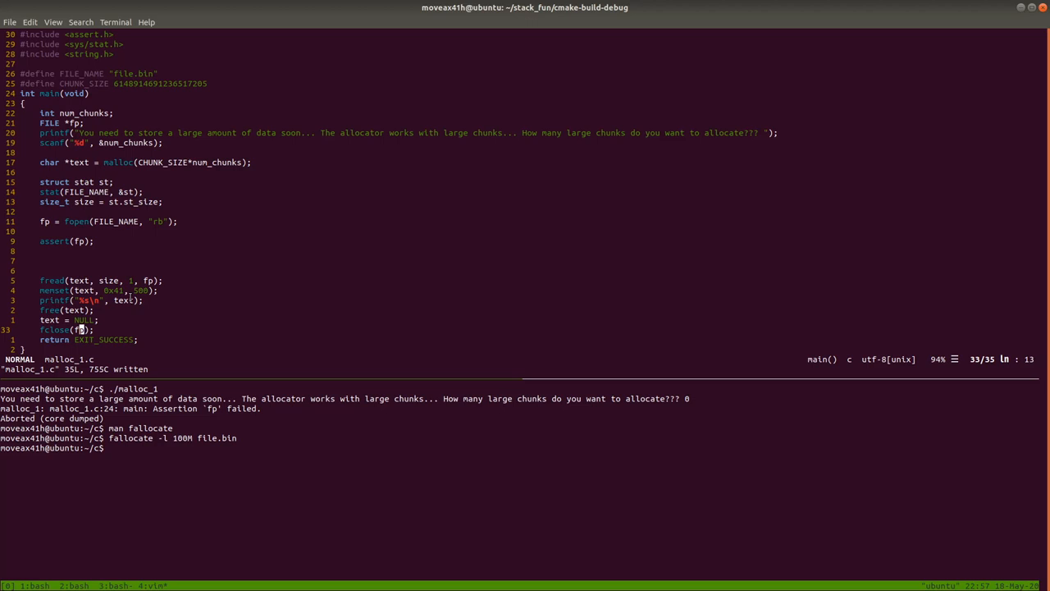
{"action": "mouse_move", "coordinate": [215, 266]}
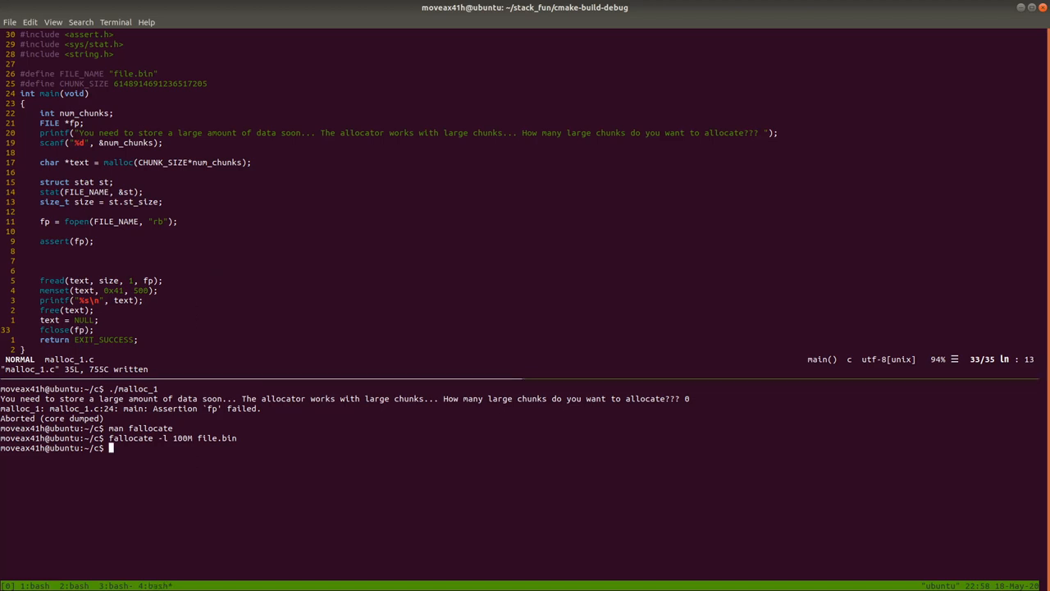
{"action": "type", "text": "man fallocate"}
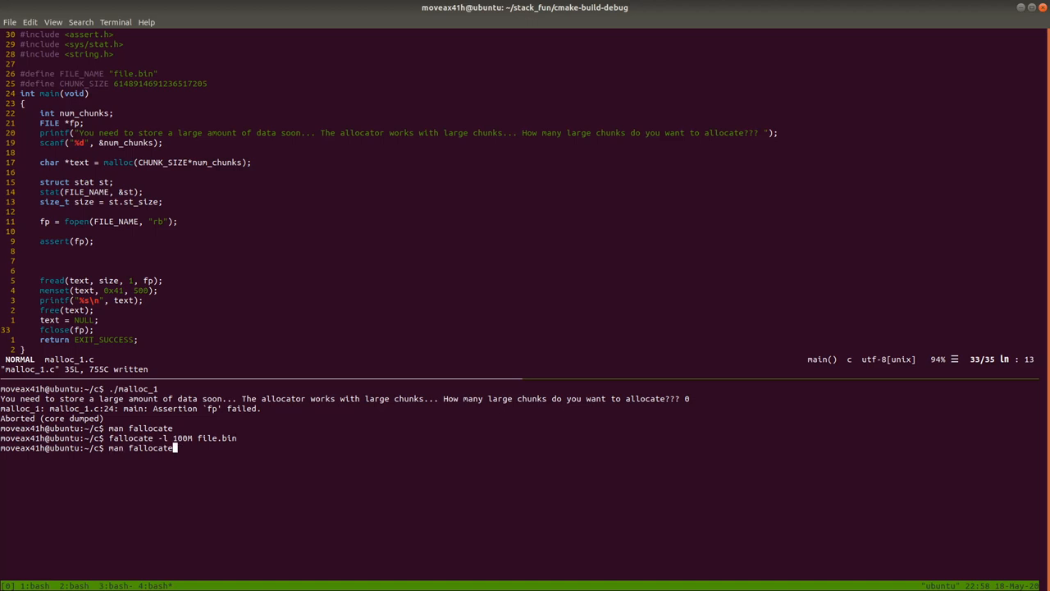
Step: Compile malloc_1.c into malloc_1 with gcc -g3 -Wall -Werror, finishing cleanly
{"action": "type", "text": "gcc malloc_1.c -g3 -o malloc_1 -Wall"}
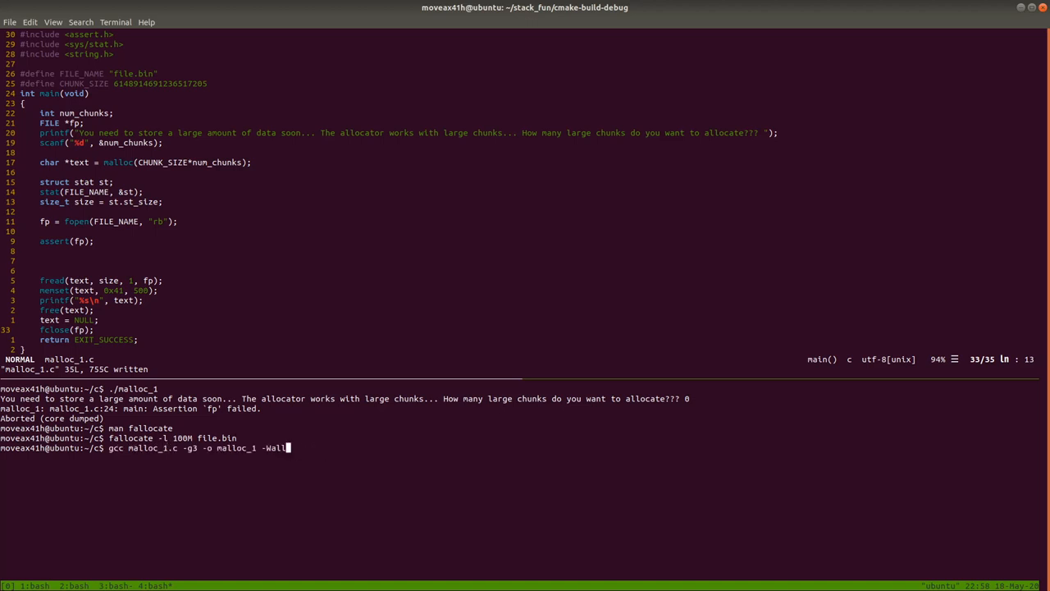
{"action": "type", "text": "-Werror"}
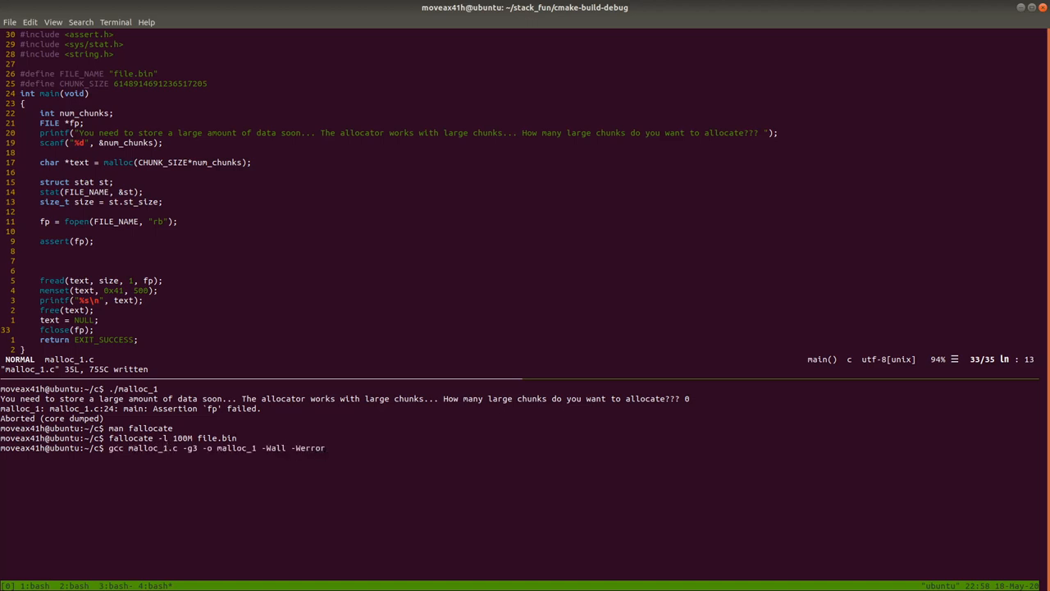
{"action": "key", "text": "Return"}
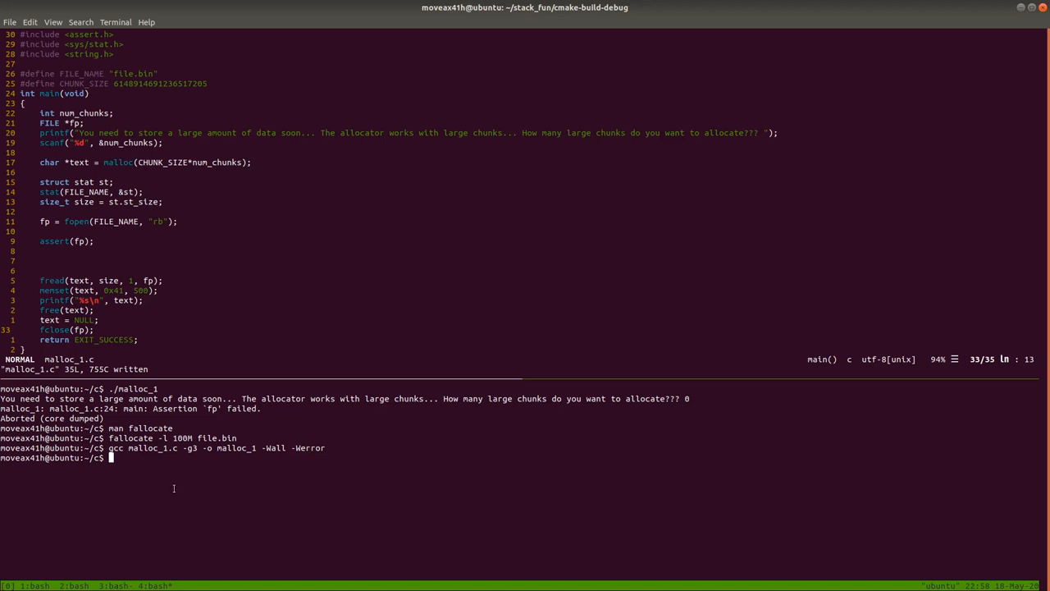
{"action": "mouse_move", "coordinate": [223, 325]}
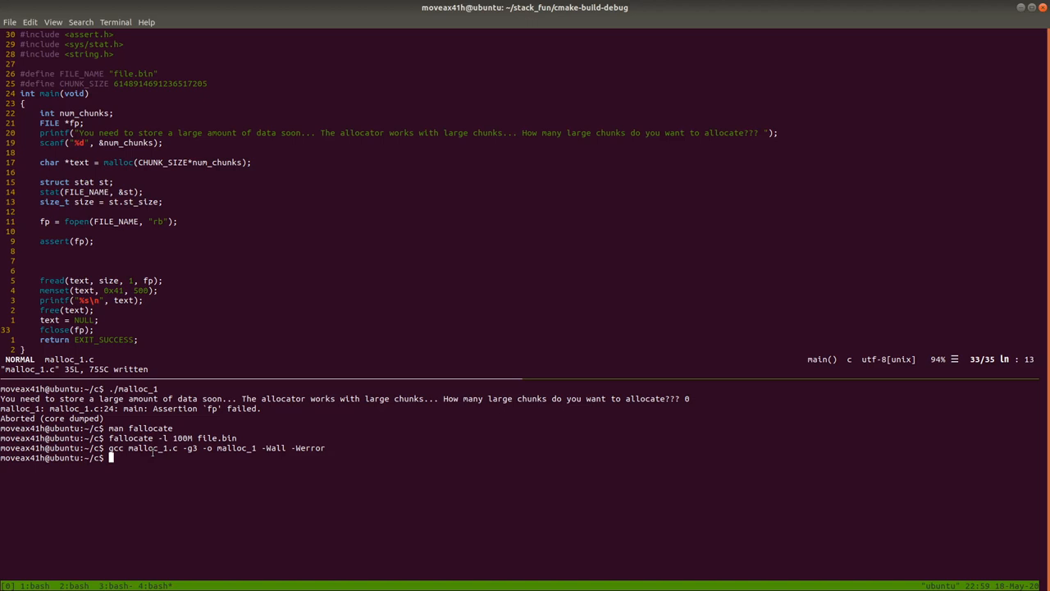
Step: Recall the gcc command and rebuild malloc_1 with -fsanitize=address -fsanitize=undefined
{"action": "key", "text": "Up"}
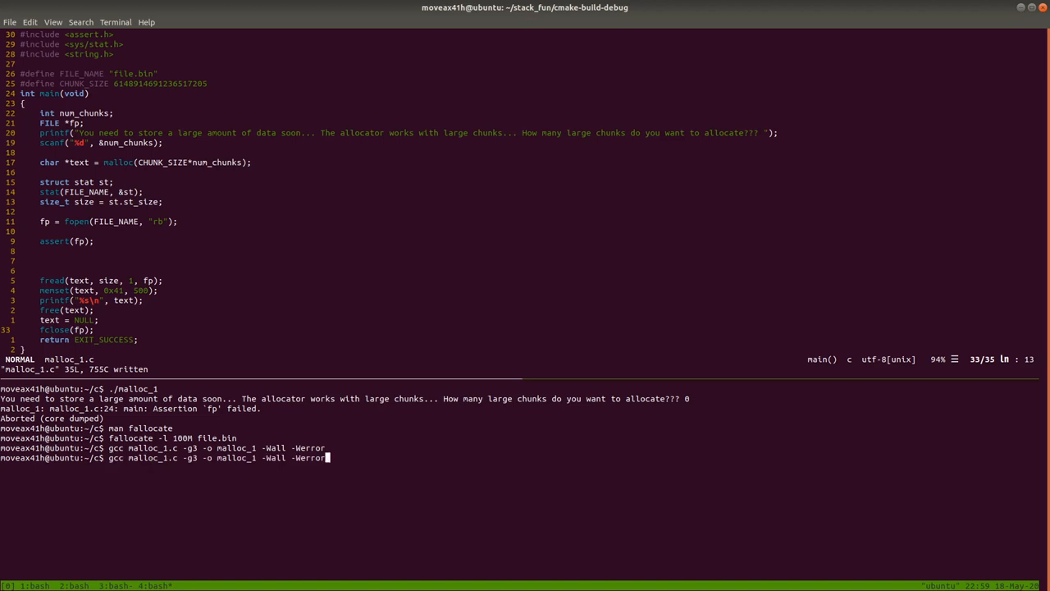
{"action": "type", "text": "-fsanitize"}
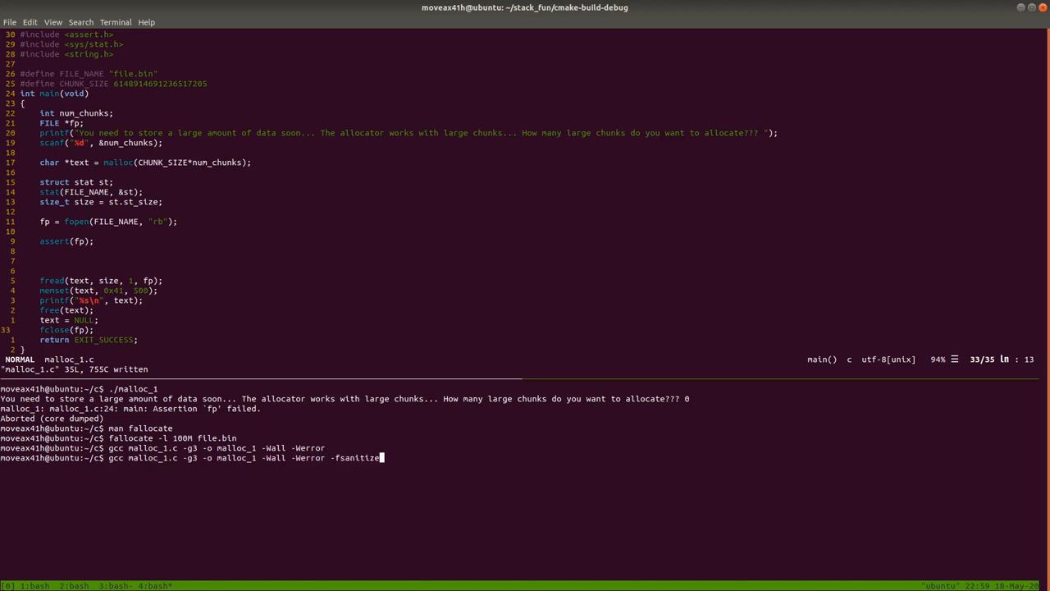
{"action": "type", "text": "=address"}
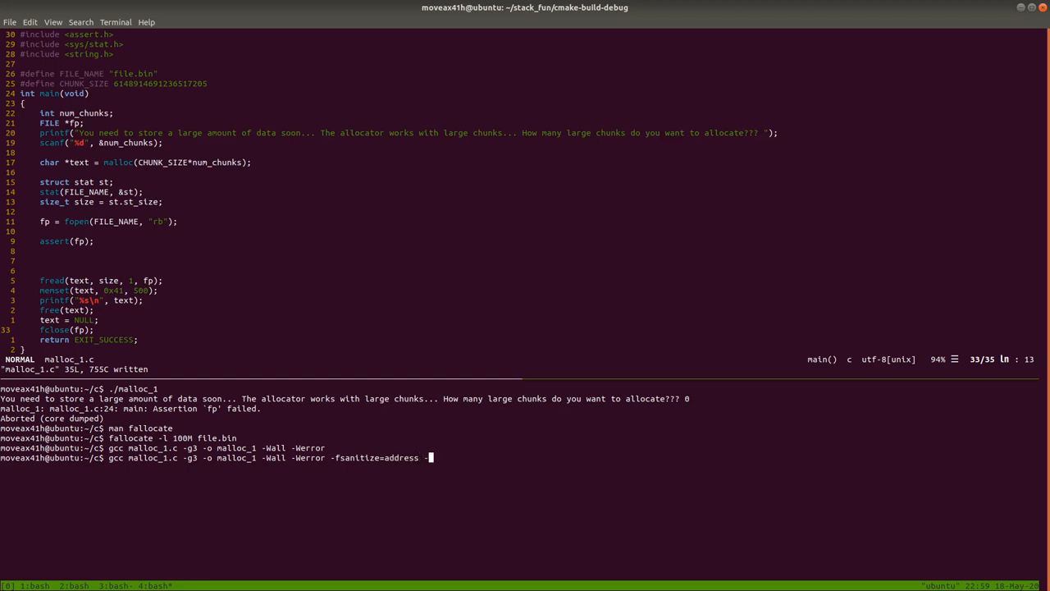
{"action": "type", "text": "-fsanitize"}
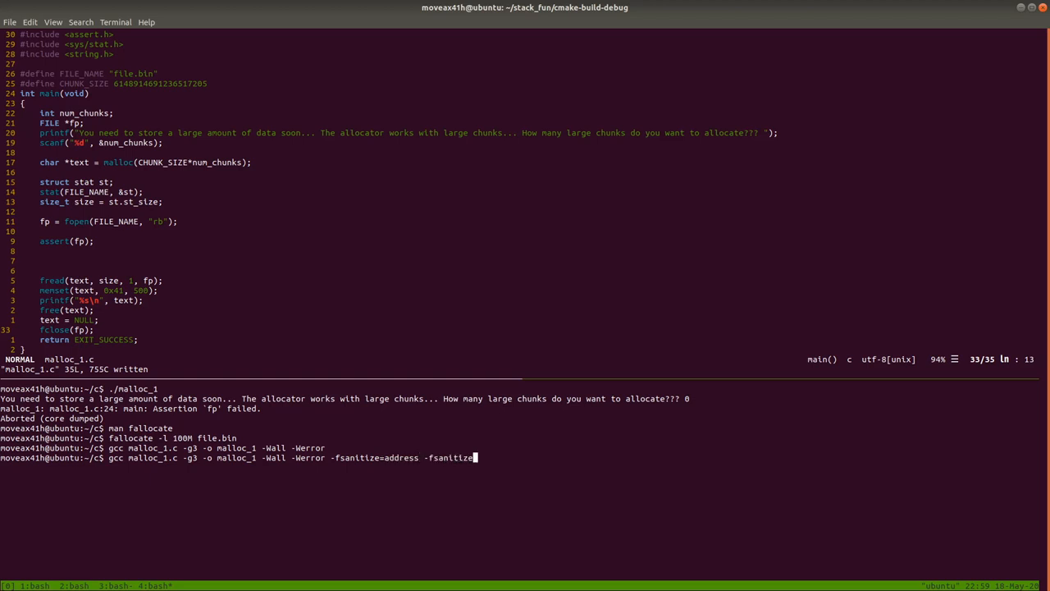
{"action": "type", "text": "undefined"}
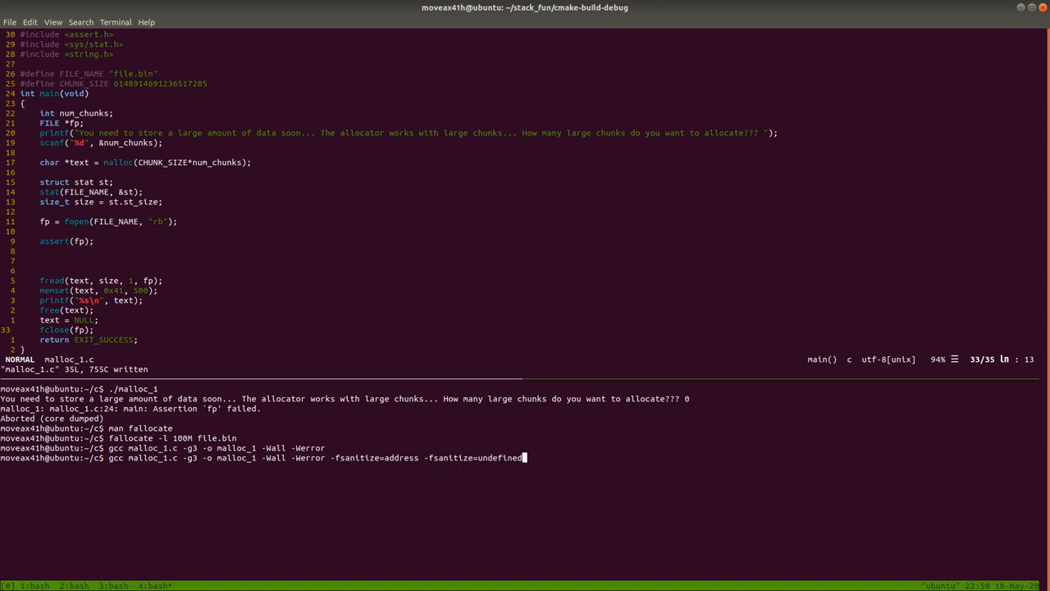
{"action": "key", "text": "Return"}
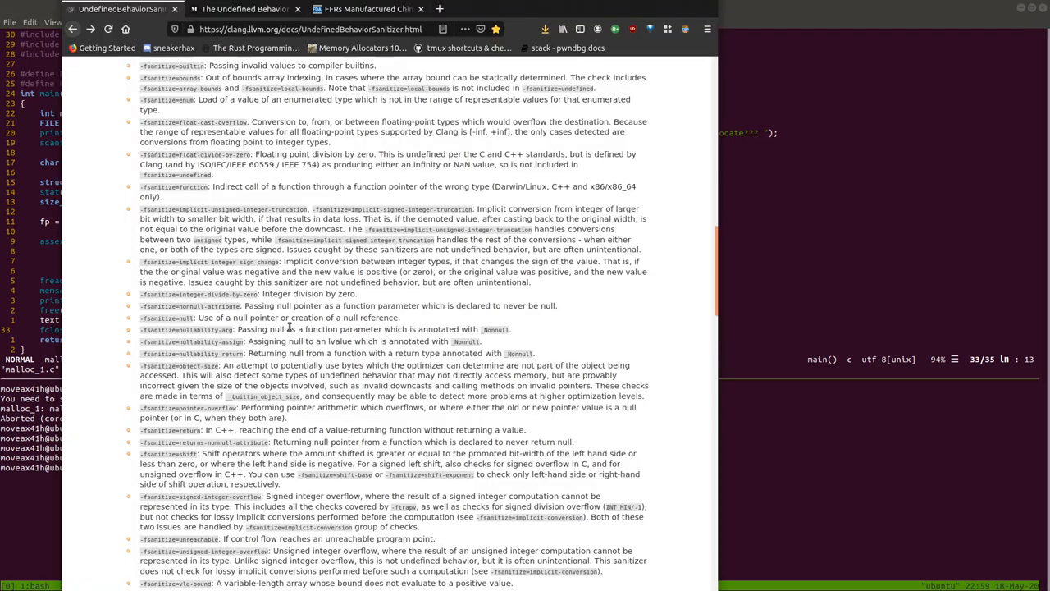
Step: Scroll through the UBSan docs' list of available checks and check groups
{"action": "scroll", "scroll_direction": "up", "scroll_amount": 3}
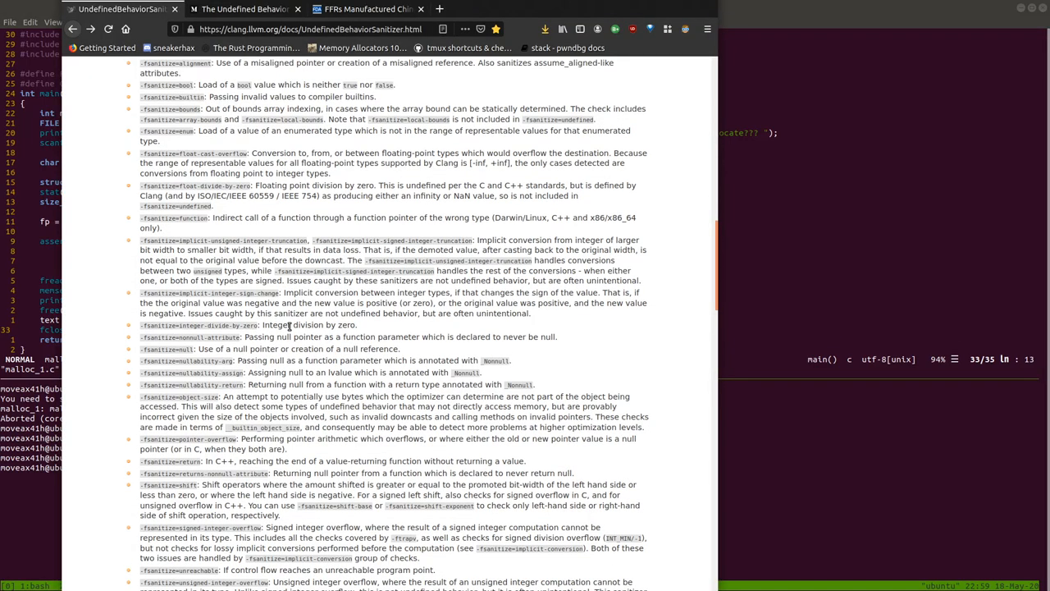
{"action": "scroll", "scroll_direction": "up", "scroll_amount": 3}
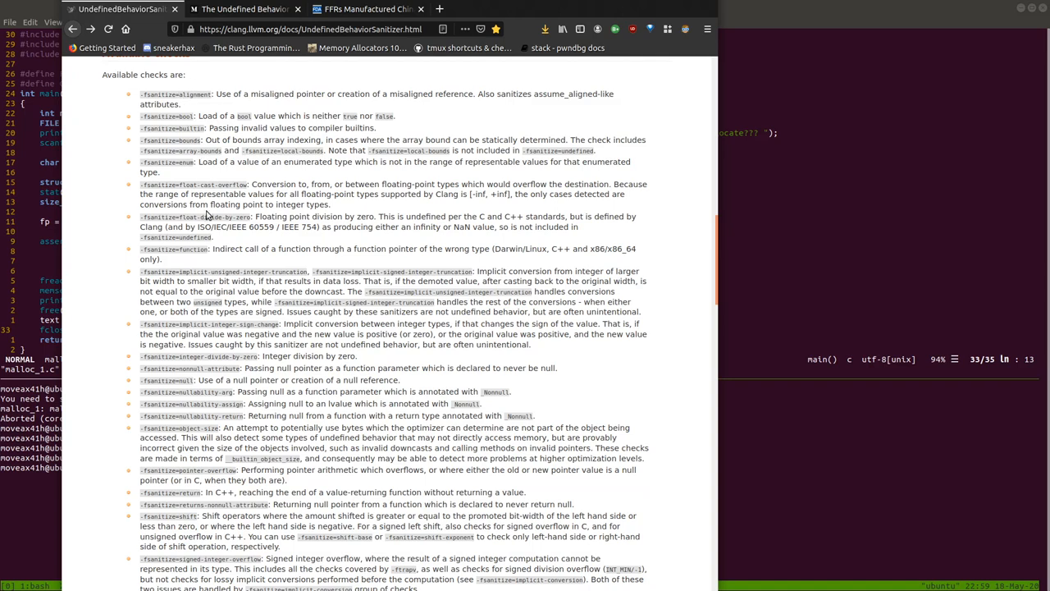
{"action": "mouse_move", "coordinate": [277, 93]}
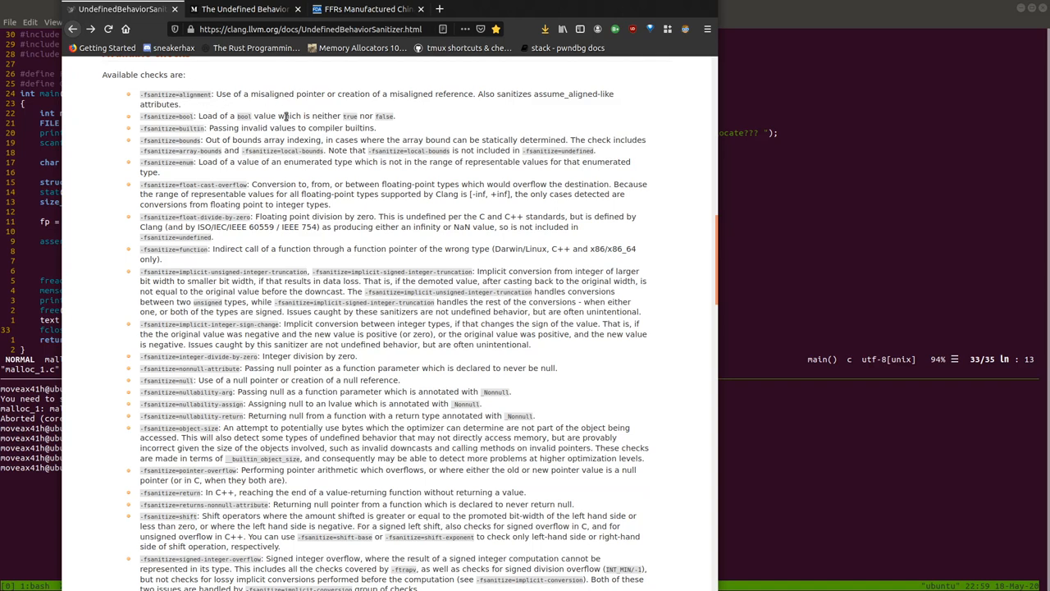
{"action": "mouse_move", "coordinate": [229, 137]}
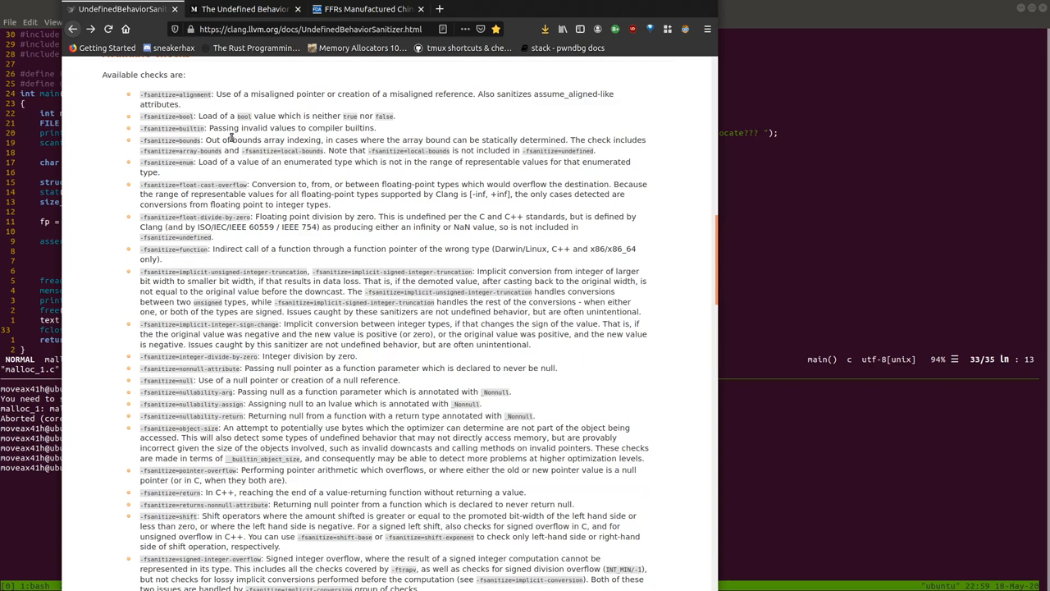
{"action": "mouse_move", "coordinate": [272, 136]}
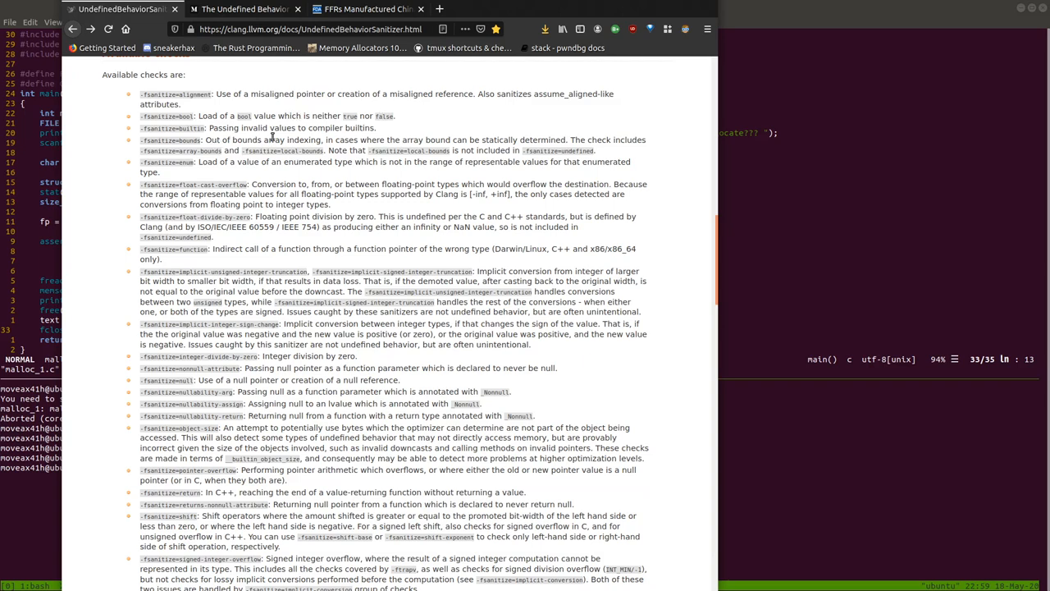
{"action": "mouse_move", "coordinate": [384, 139]}
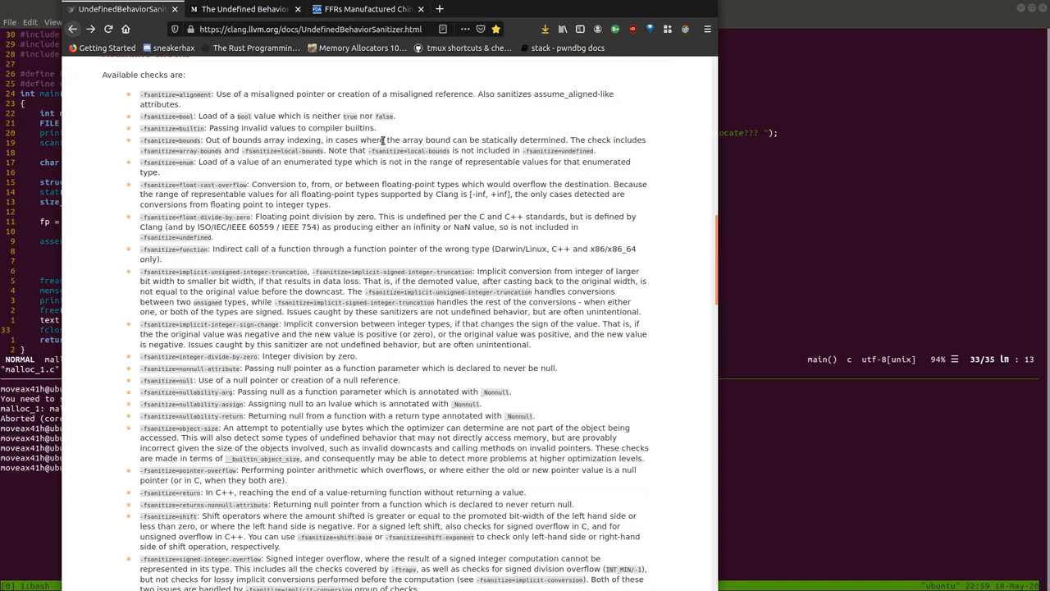
{"action": "mouse_move", "coordinate": [349, 191]}
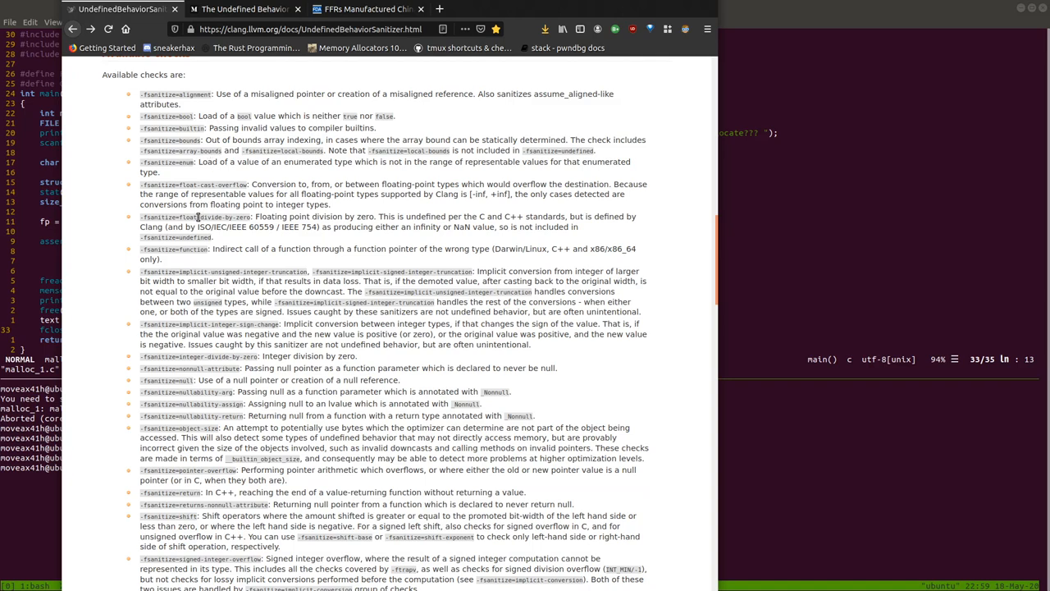
{"action": "scroll", "scroll_direction": "down", "scroll_amount": 3}
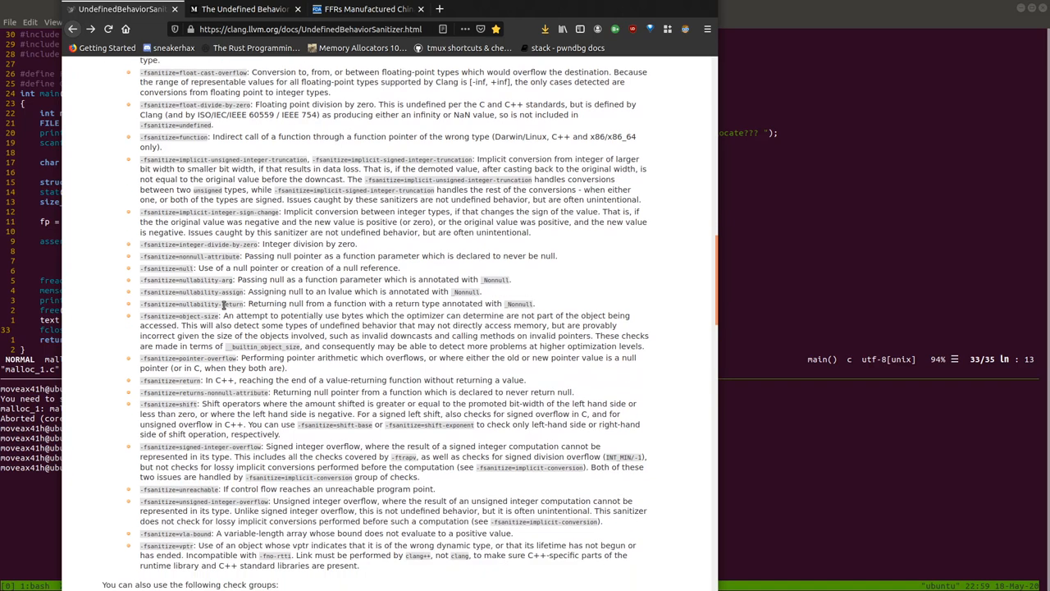
{"action": "scroll", "scroll_direction": "down", "scroll_amount": 3}
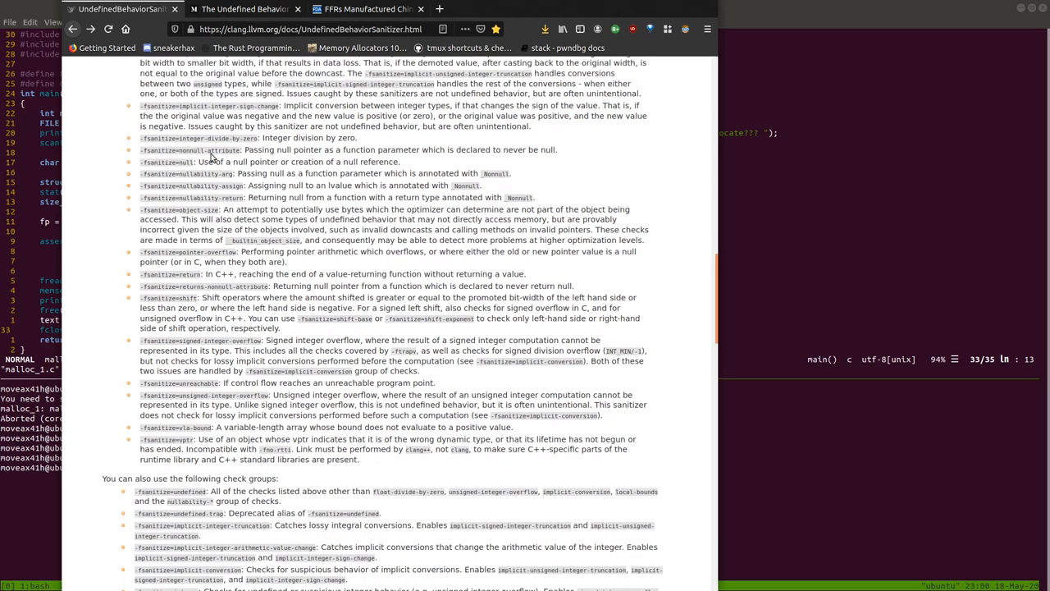
{"action": "mouse_move", "coordinate": [351, 162]}
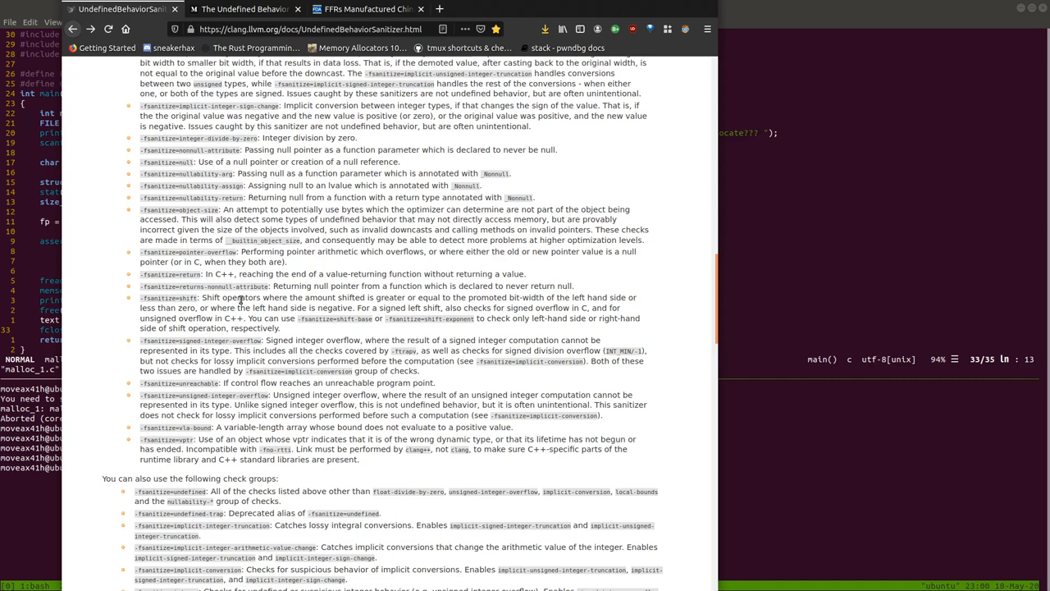
{"action": "scroll", "scroll_direction": "up", "scroll_amount": 3}
{"action": "type", "text": "./malloc"}
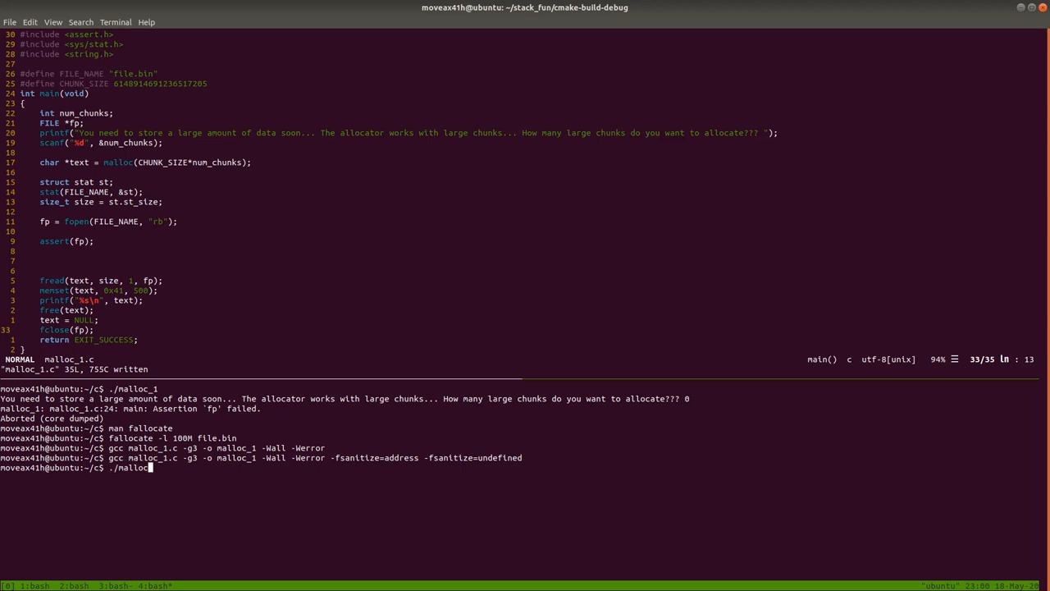
Step: Run the sanitized malloc_1 with 3 chunks, getting a signed integer overflow at line 16
{"action": "type", "text": "_1"}
{"action": "key", "text": "Return"}
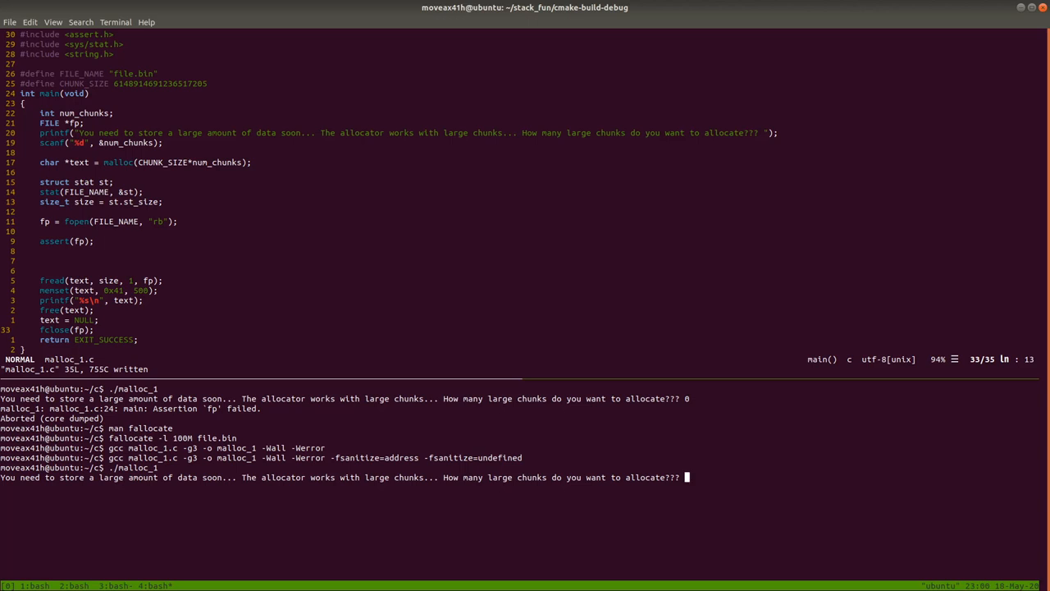
{"action": "type", "text": "3"}
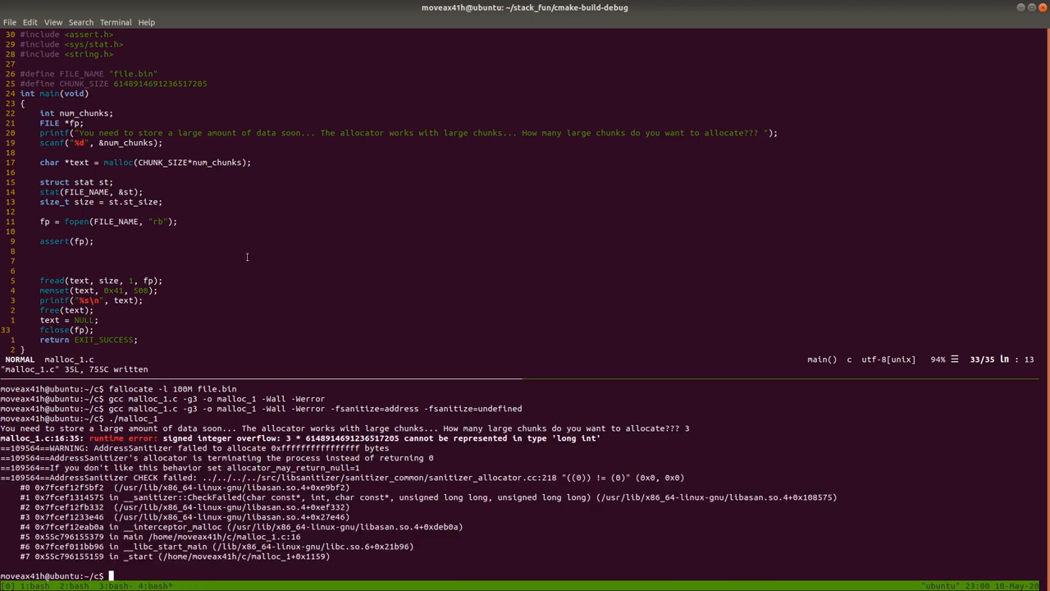
{"action": "mouse_move", "coordinate": [467, 460]}
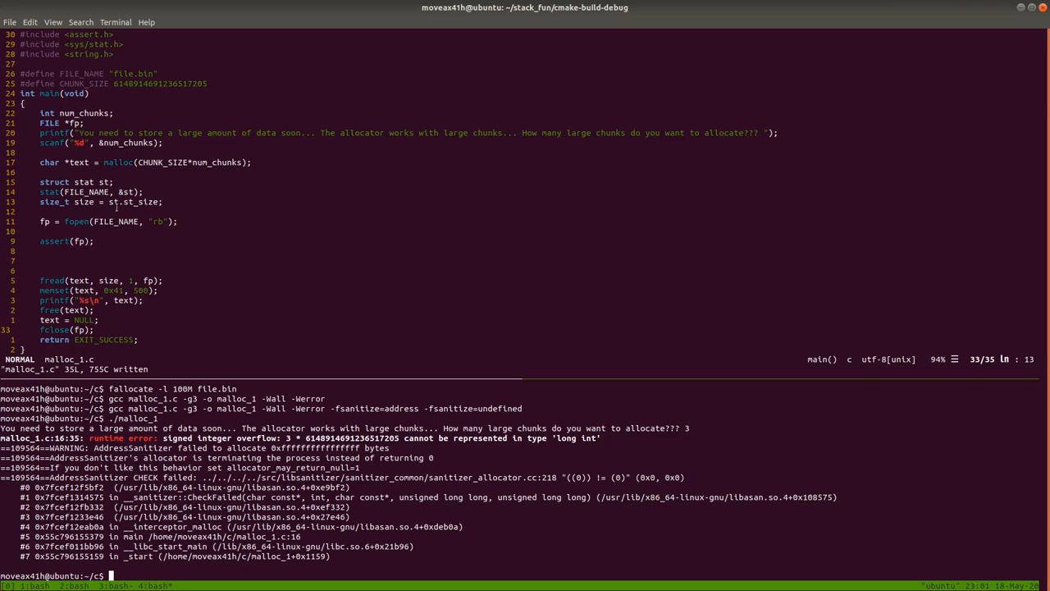
{"action": "mouse_move", "coordinate": [220, 289]}
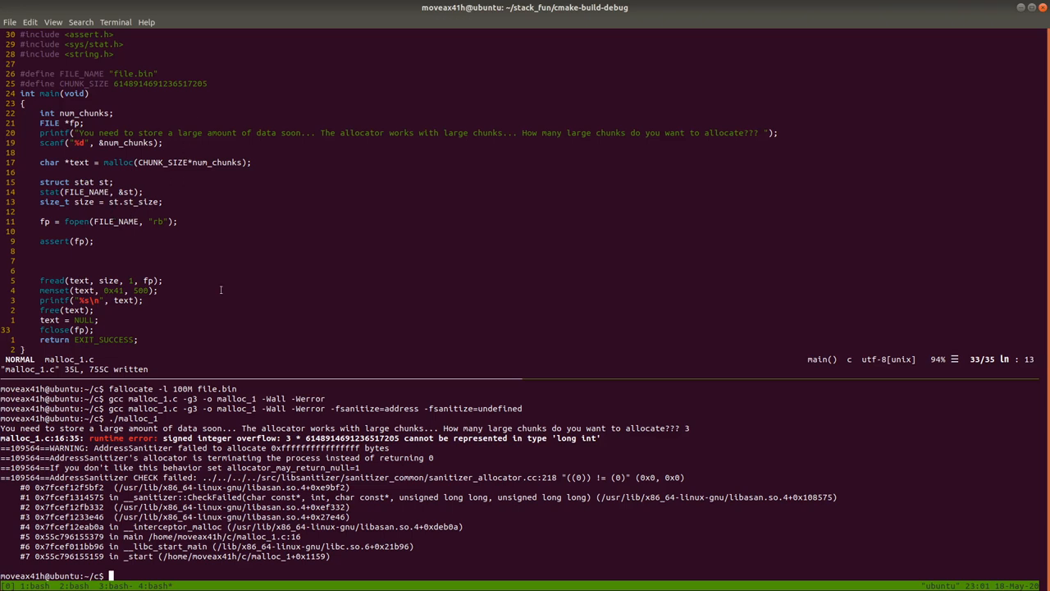
{"action": "mouse_move", "coordinate": [276, 217]}
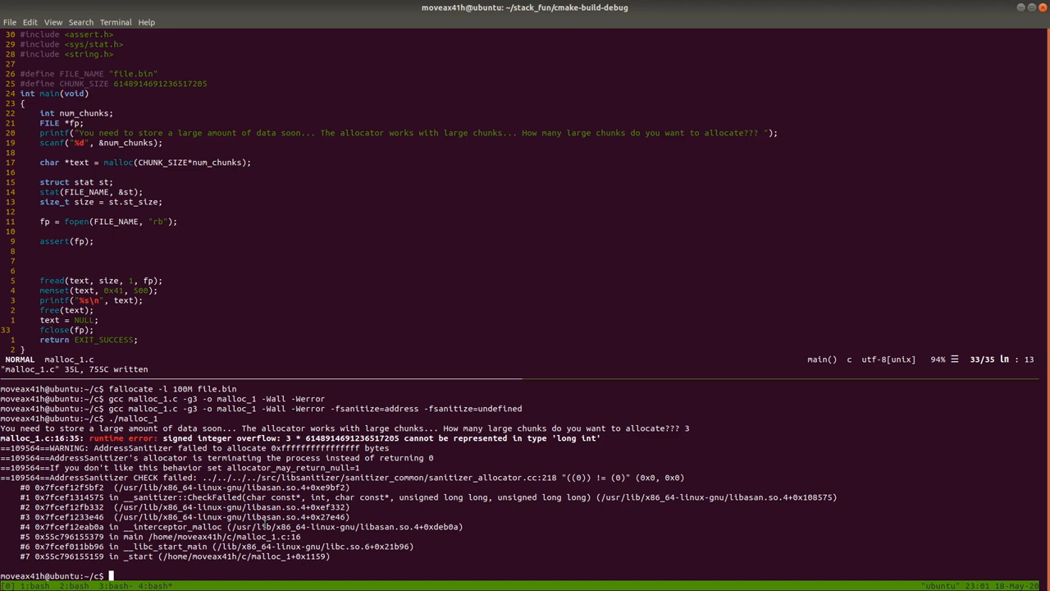
Step: Rebuild malloc_1 without sanitizers, run it with 3 chunks to a segfault, and start coredumpctl
{"action": "type", "text": "gcc malloc_1.c -g3 -o malloc_1 -Wall -Werror -fsanitize=address -fsanitize=undefined"}
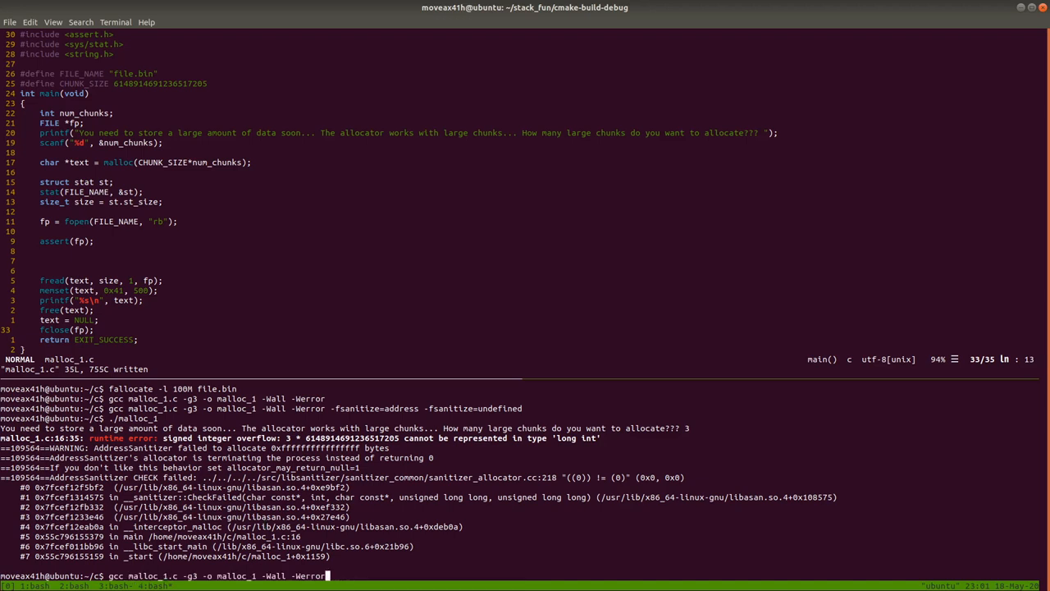
{"action": "key", "text": "Return"}
{"action": "type", "text": "./malloc_1"}
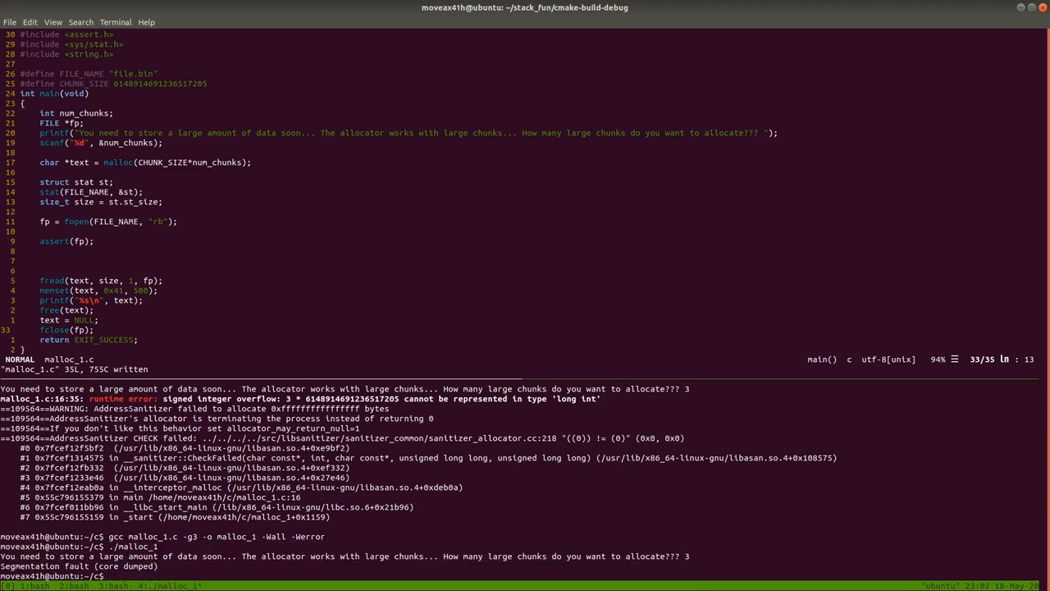
{"action": "type", "text": "c"}
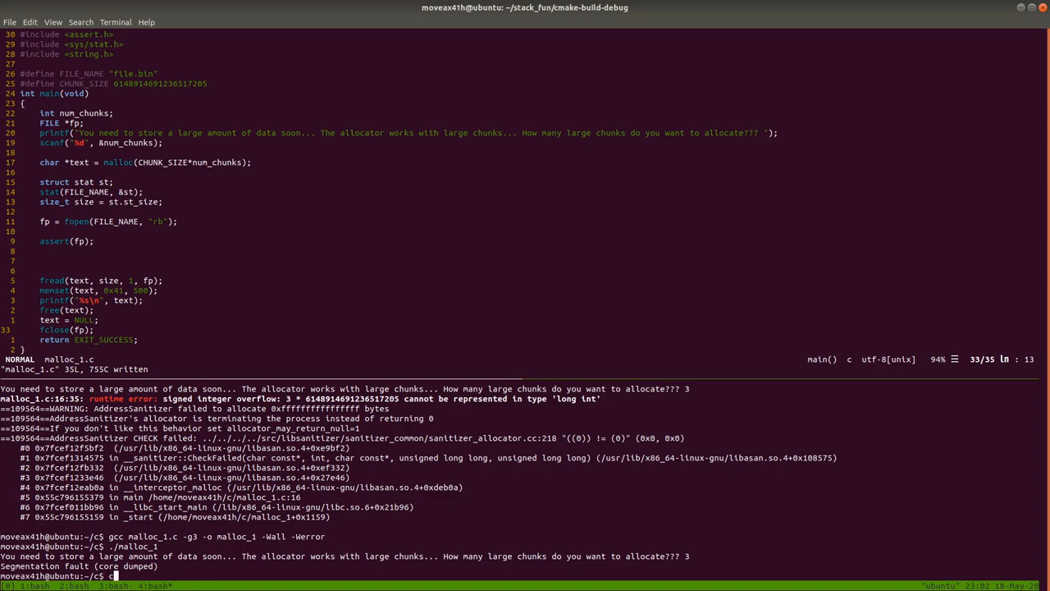
{"action": "type", "text": "coredumpctl"}
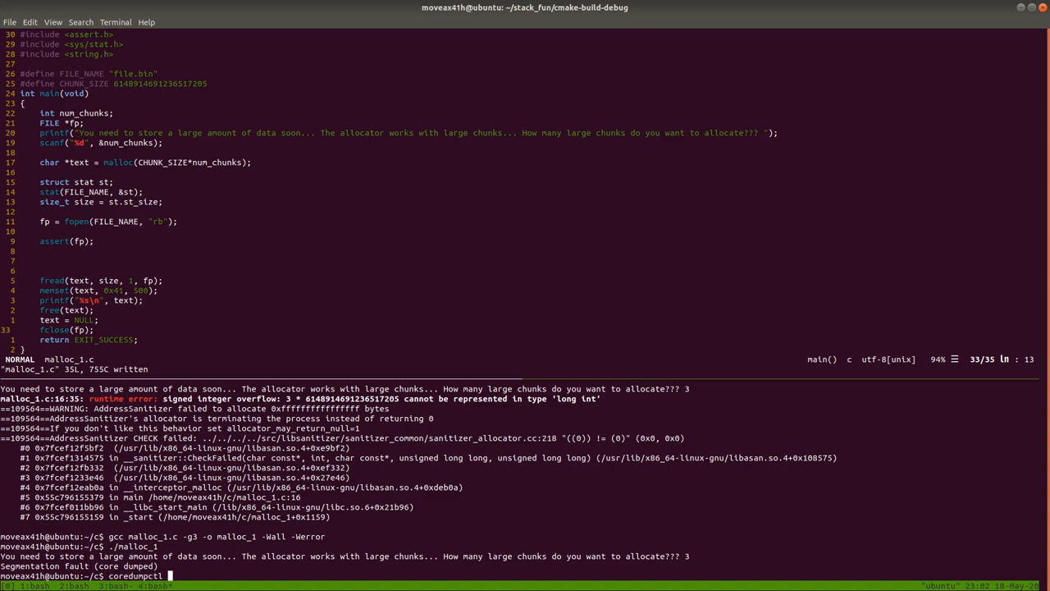
Step: Load the core dump in the debugger and print the crash backtrace
{"action": "key", "text": "Return"}
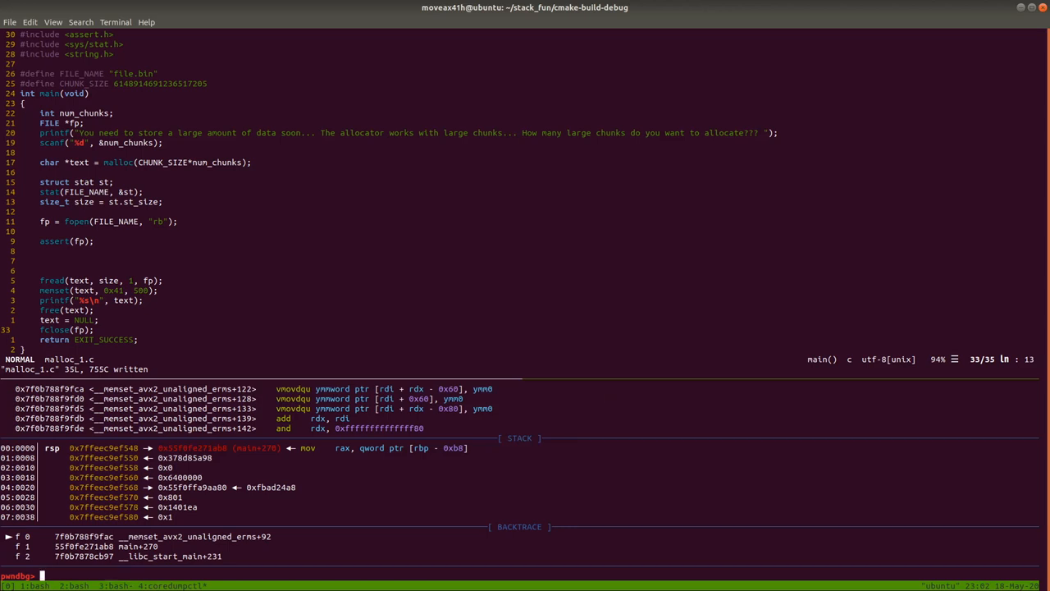
{"action": "type", "text": "bt"}
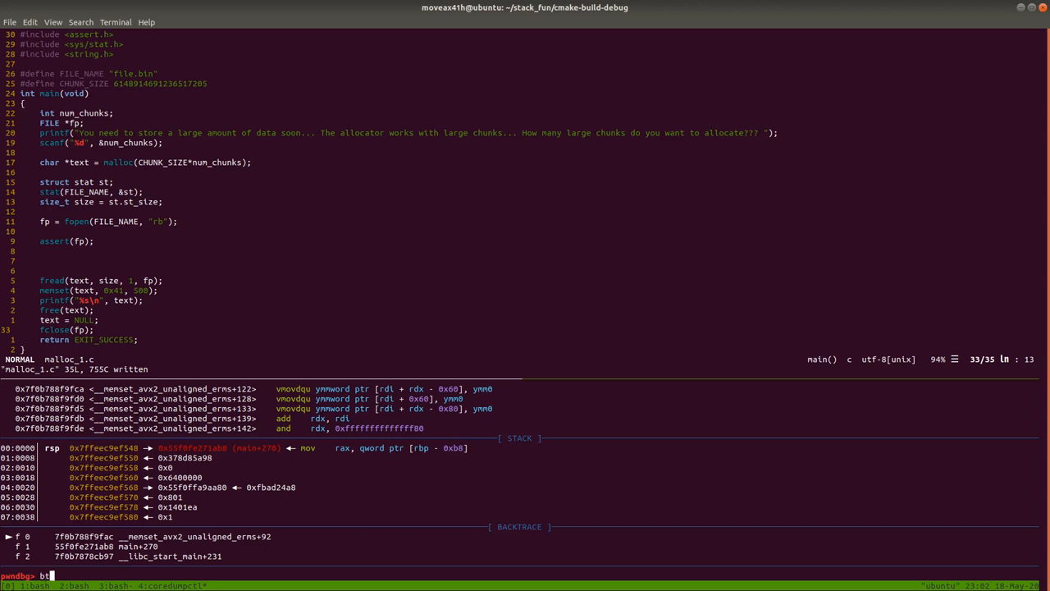
{"action": "key", "text": "Return"}
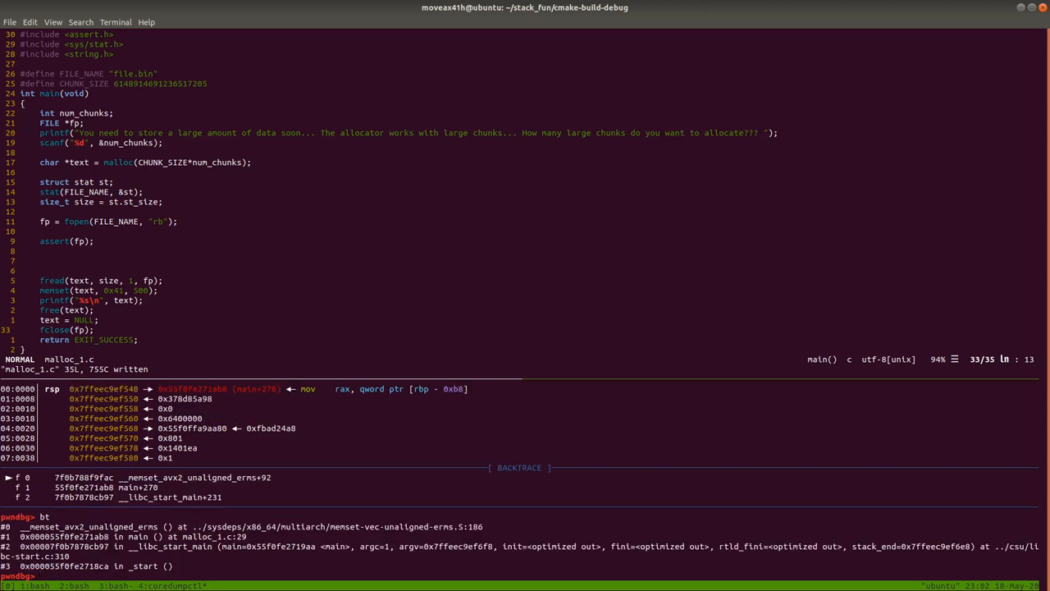
Step: Select main's frame 1 and list the source around the memset crash at malloc_1.c line 29
{"action": "type", "text": "frame"}
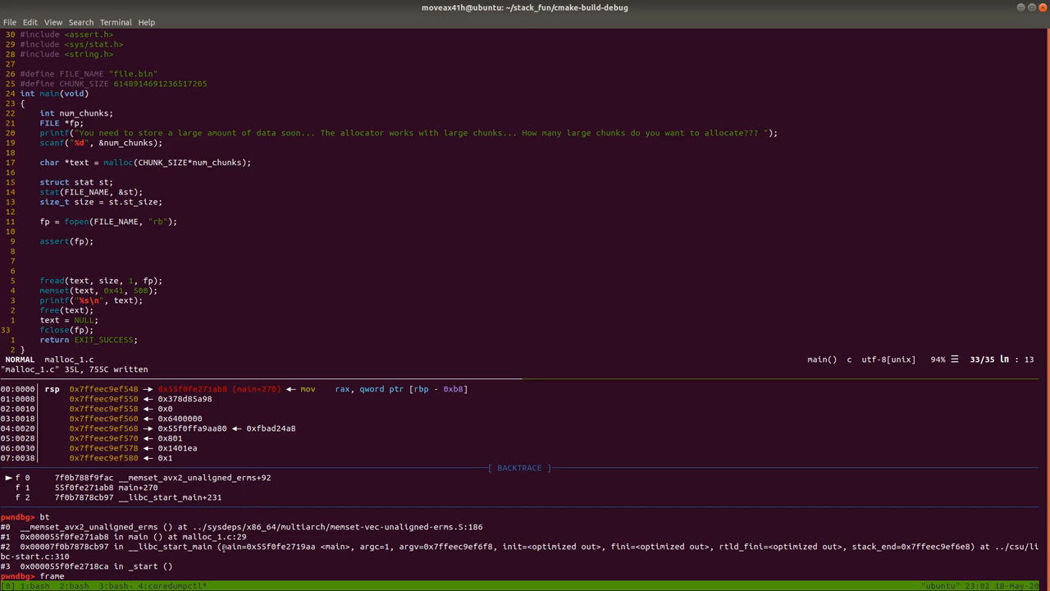
{"action": "type", "text": "1"}
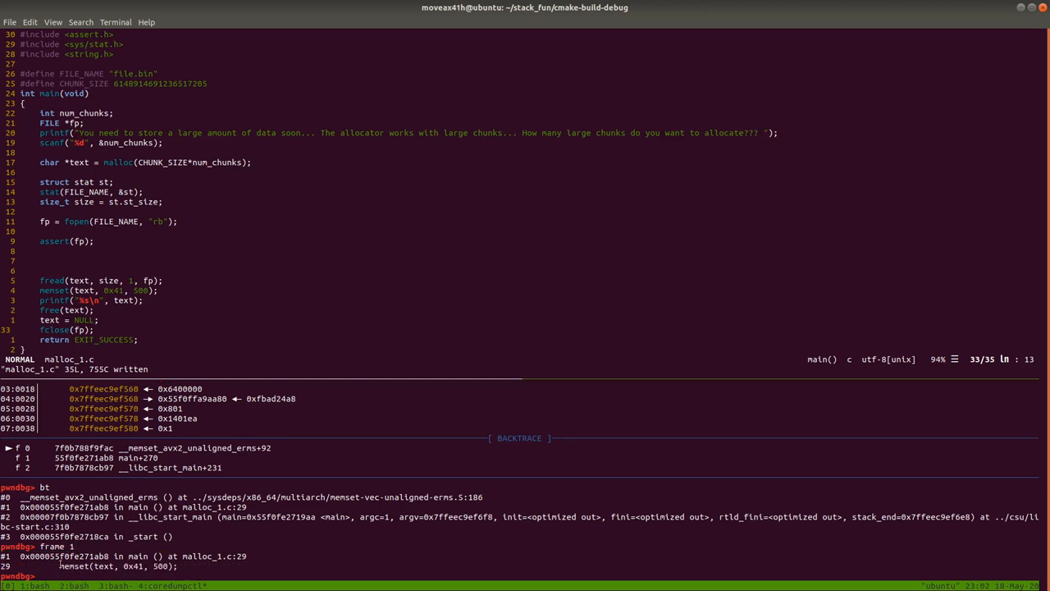
{"action": "key", "text": "Return"}
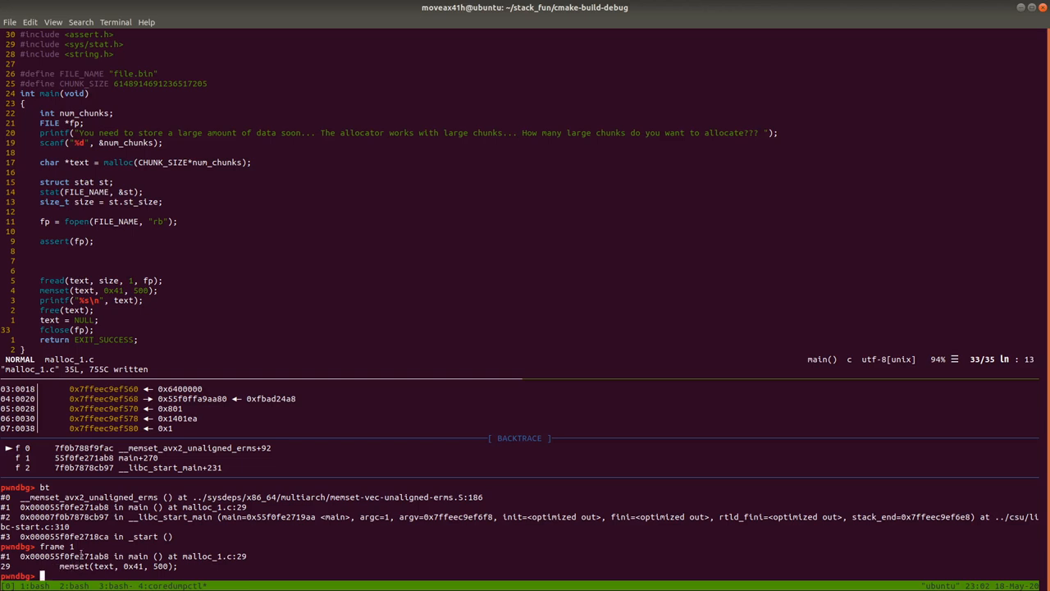
{"action": "type", "text": "list"}
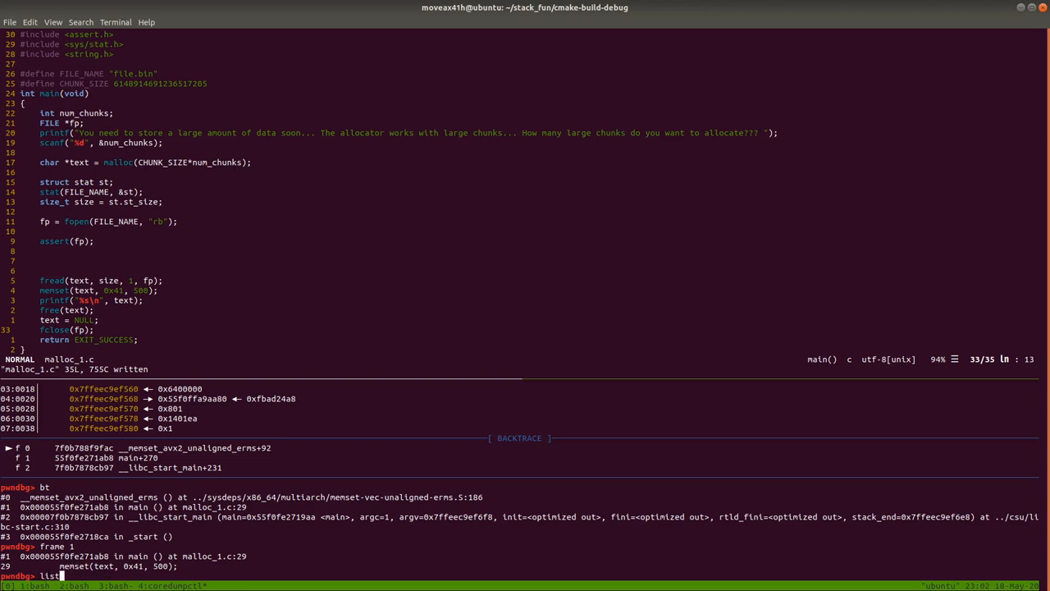
{"action": "key", "text": "Return"}
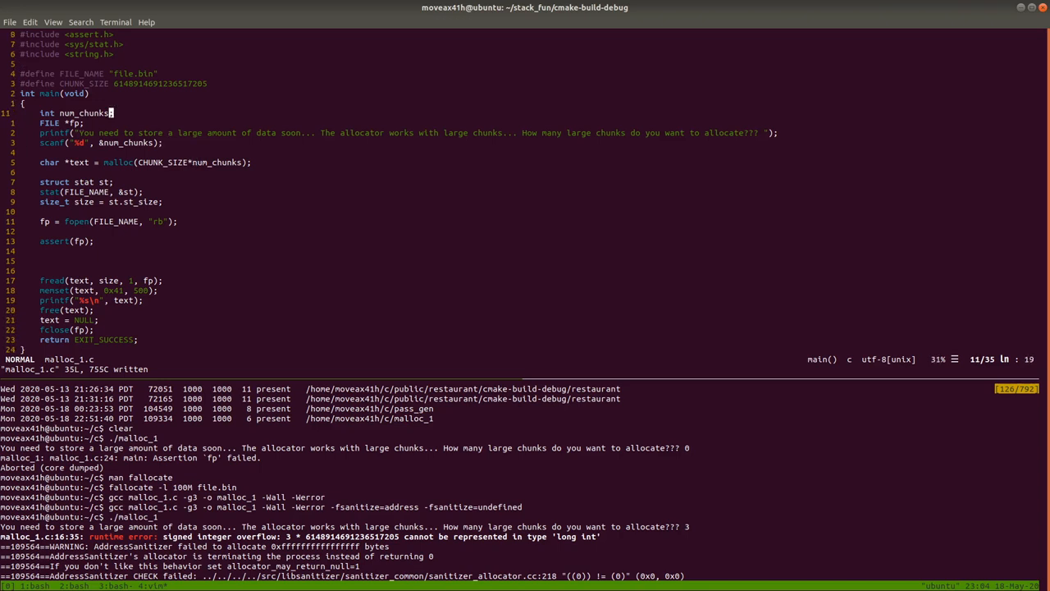
Step: Change the num_chunks declaration from int to size_t in malloc_1.c
{"action": "key", "text": "i"}
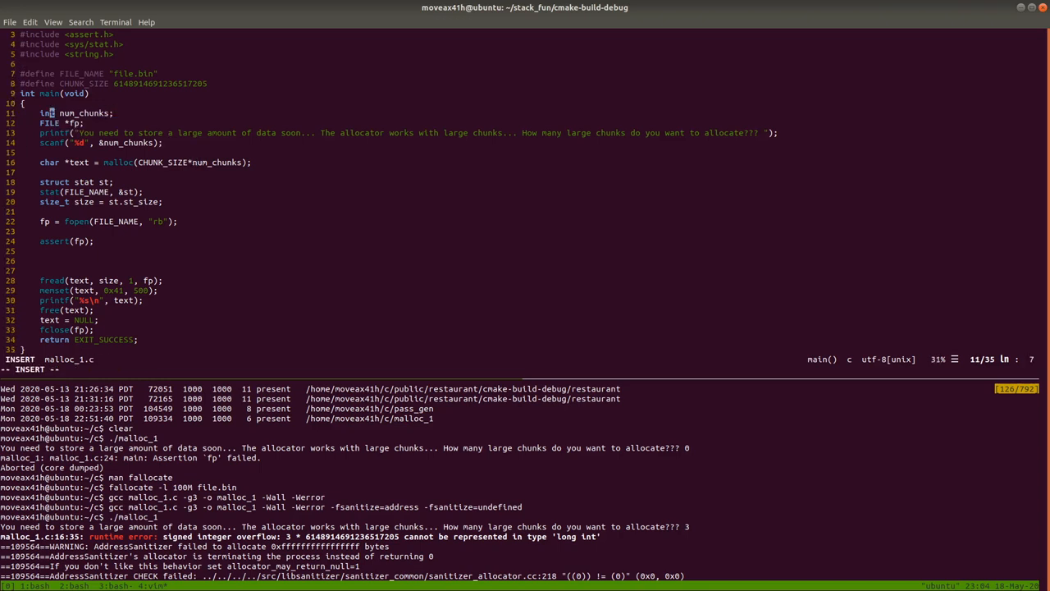
{"action": "type", "text": "si"}
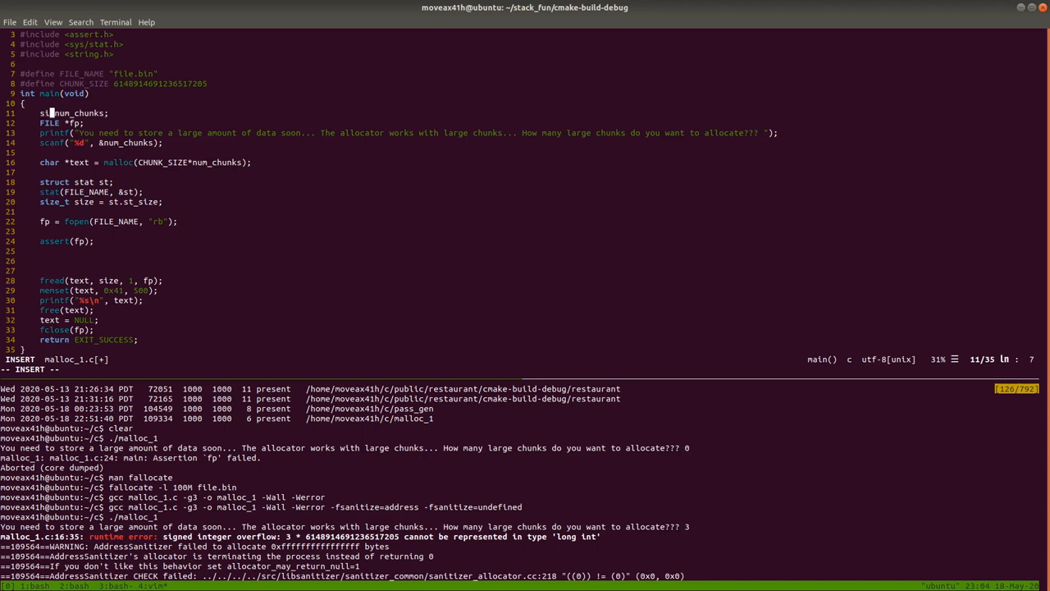
{"action": "type", "text": "size_t"}
{"action": "type", "text": "q"}
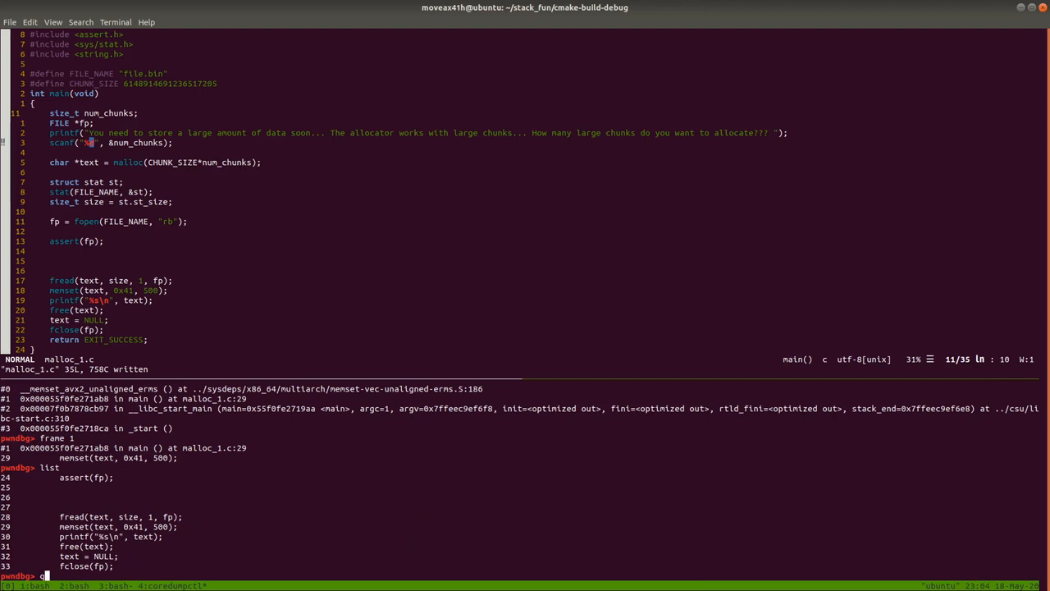
Step: Quit gdb and rebuild with both sanitizers, failing on scanf's %d format for size_t
{"action": "key", "text": "Return"}
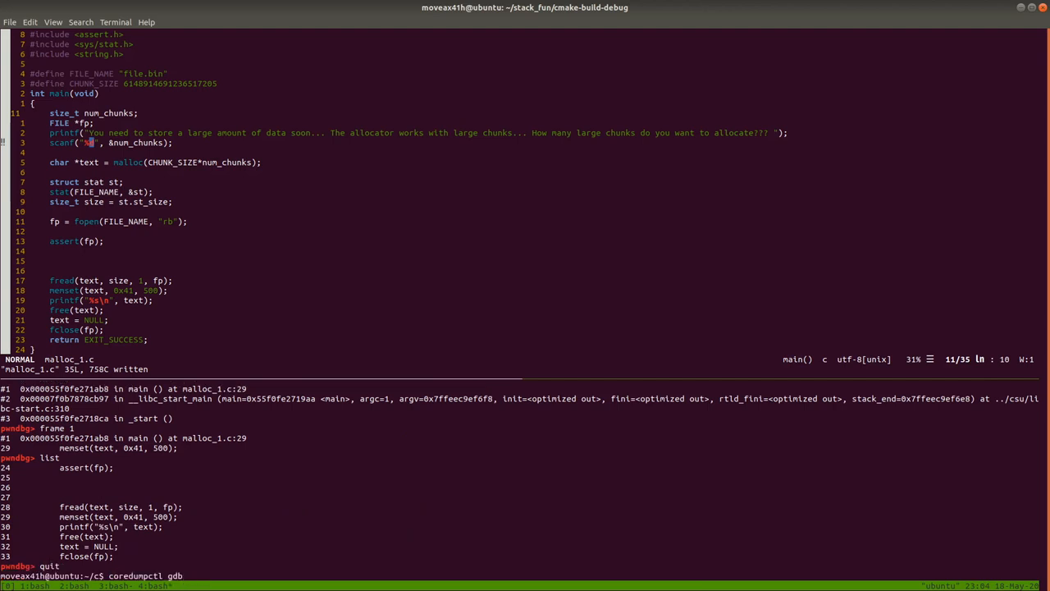
{"action": "type", "text": "gcc malloc_1.c -g3 -o malloc_1 -Wall -Werror"}
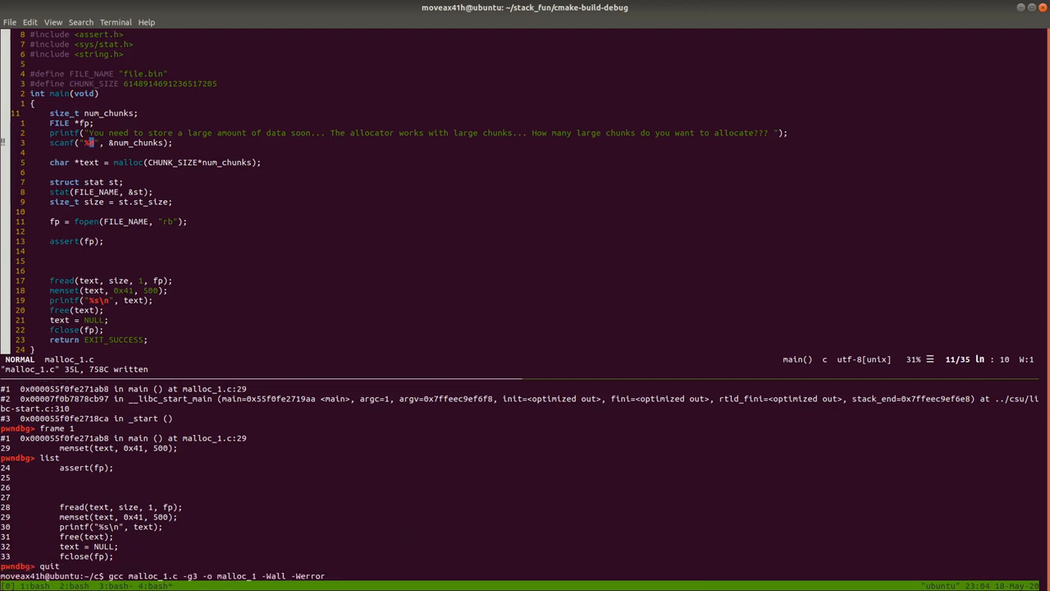
{"action": "type", "text": "-fsanitize=address -fsanitize=undefined"}
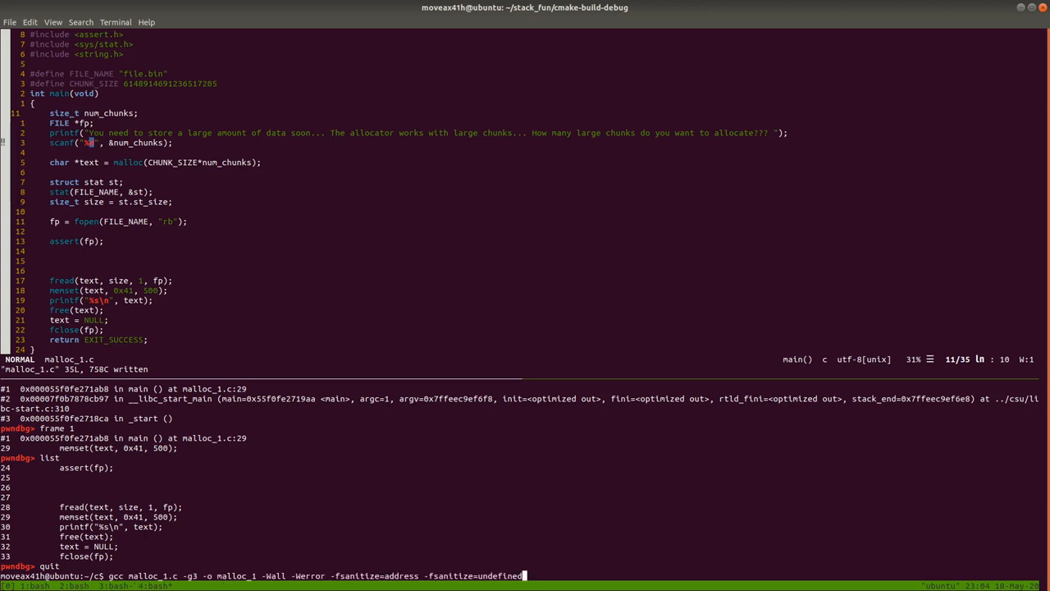
{"action": "key", "text": "Return"}
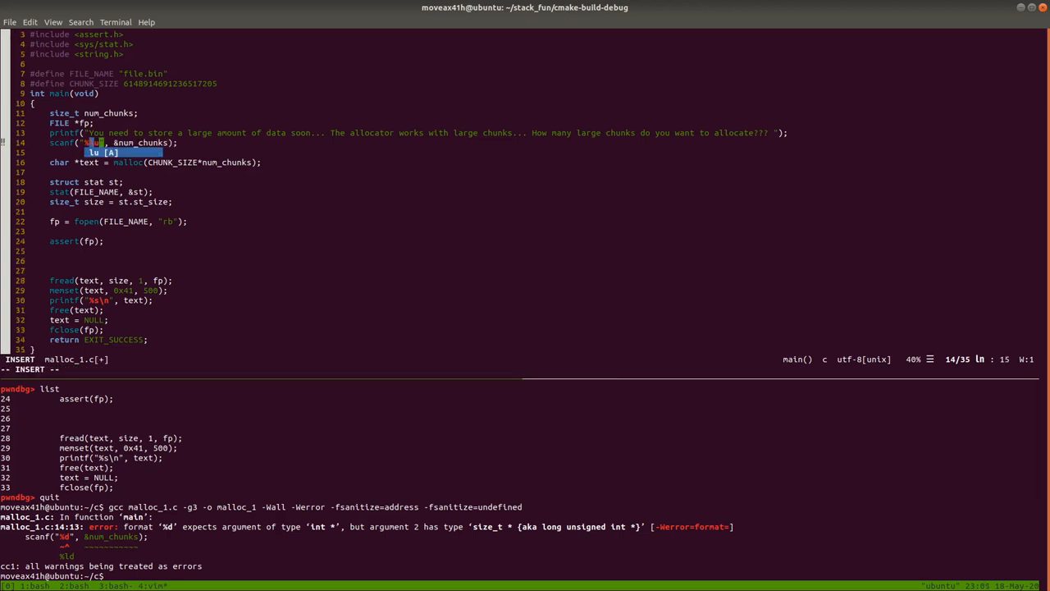
Step: Finish switching scanf to %lu and run ./malloc_1 with 3 chunks to an ASan allocation failure
{"action": "key", "text": "Escape"}
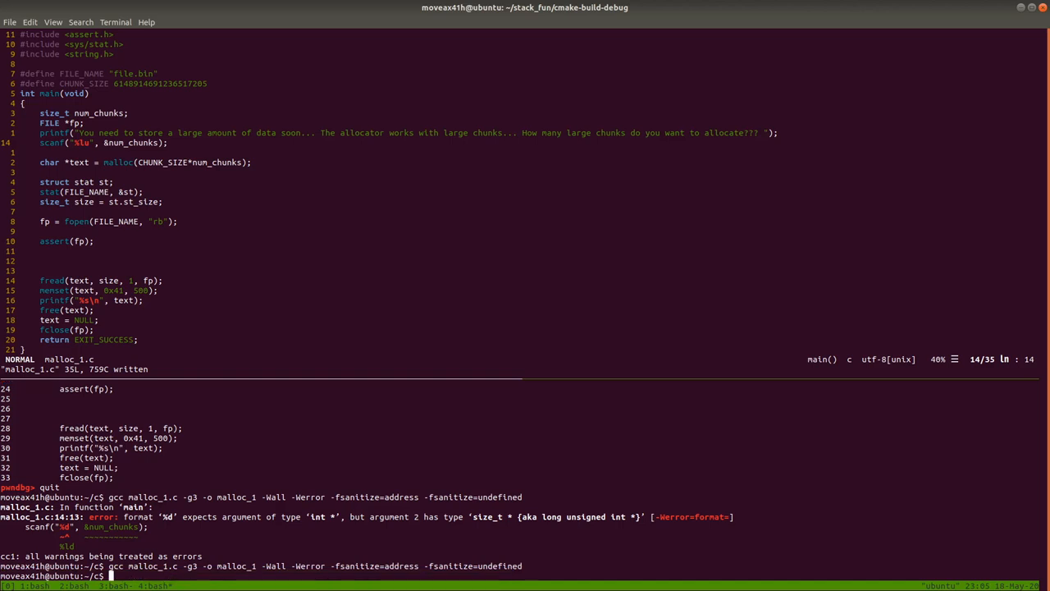
{"action": "type", "text": "./m"}
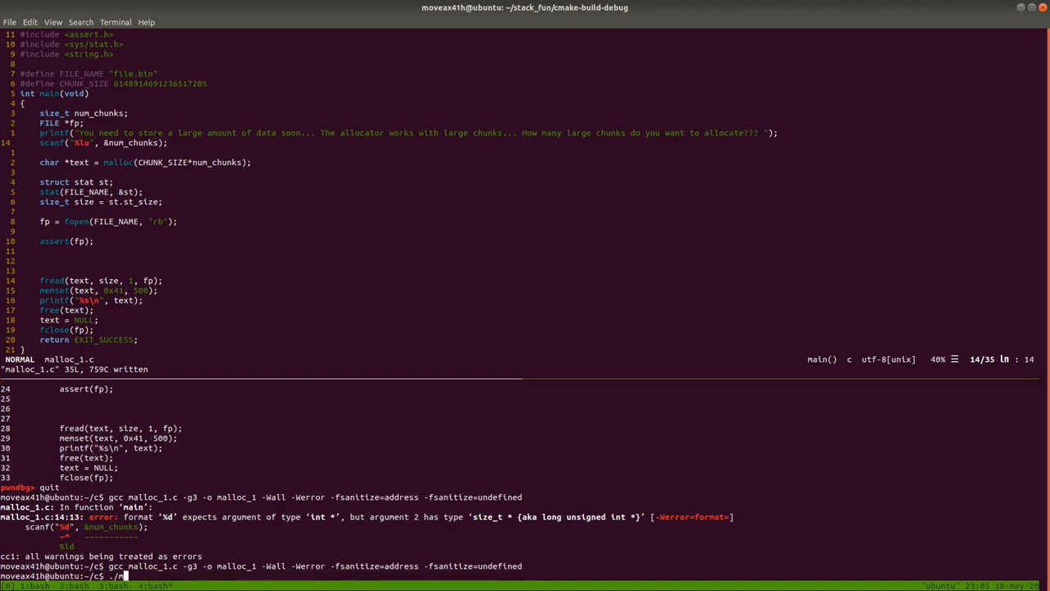
{"action": "type", "text": "alloc_1"}
{"action": "type", "text": "3"}
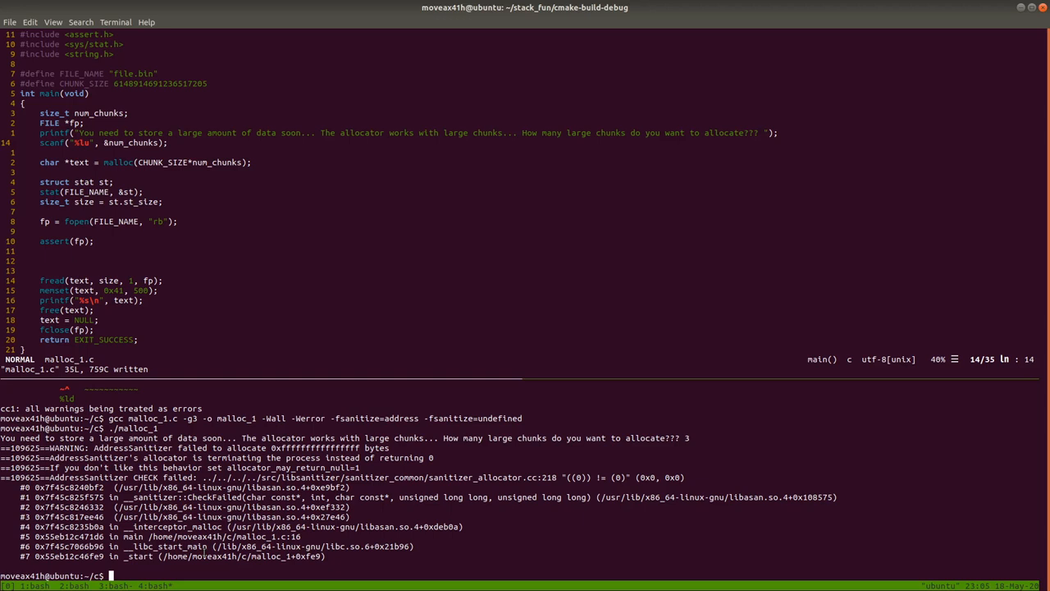
{"action": "mouse_move", "coordinate": [402, 509]}
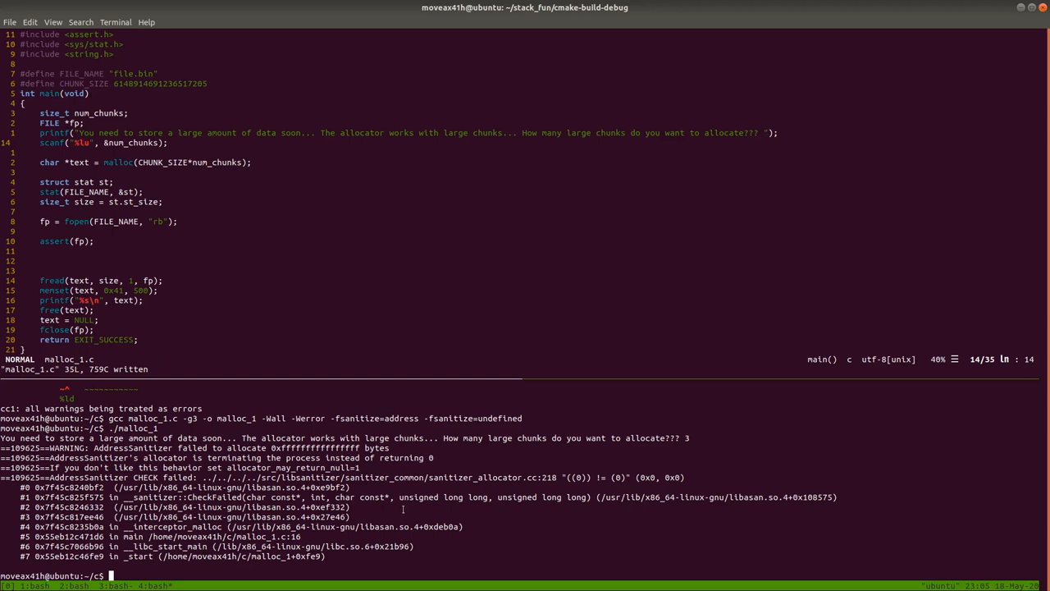
Step: Run ./malloc_1 with 0 chunks to get ASan's heap-buffer-overflow report and shadow legend
{"action": "type", "text": "./malloc_1"}
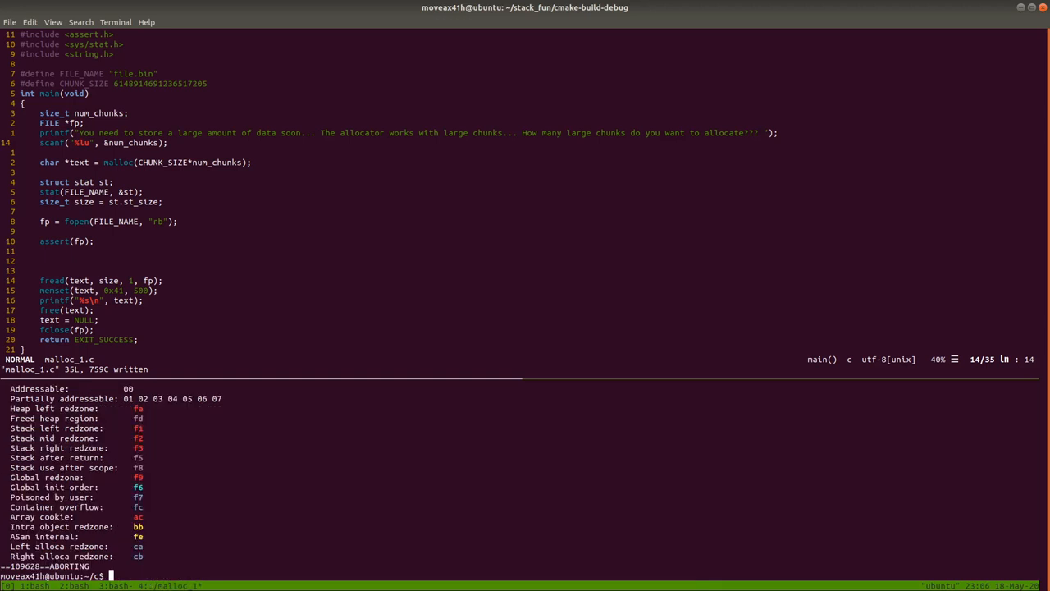
{"action": "mouse_move", "coordinate": [384, 499]}
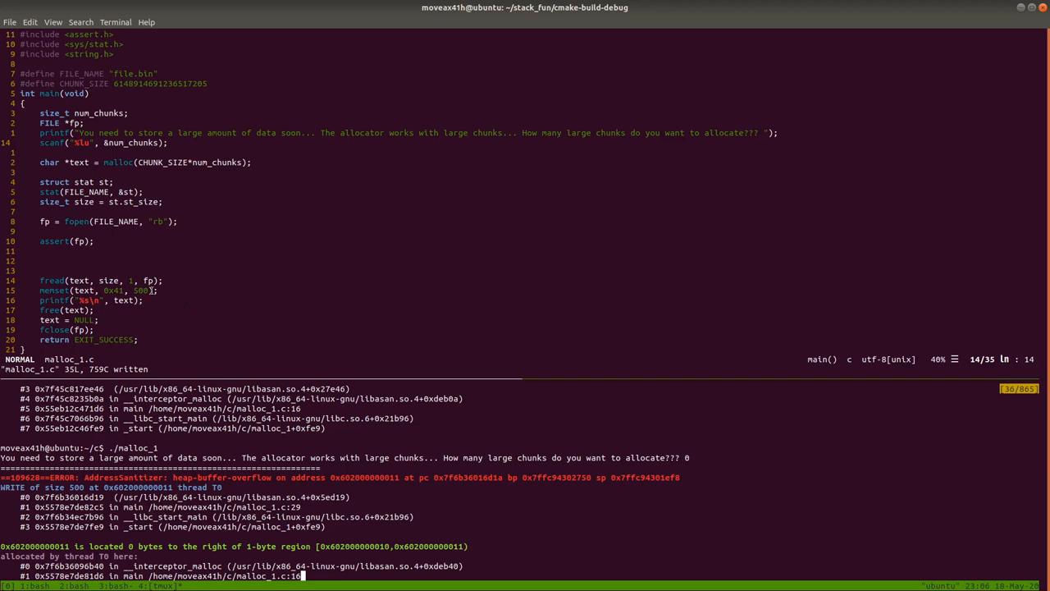
{"action": "double_click", "coordinate": [52, 290]}
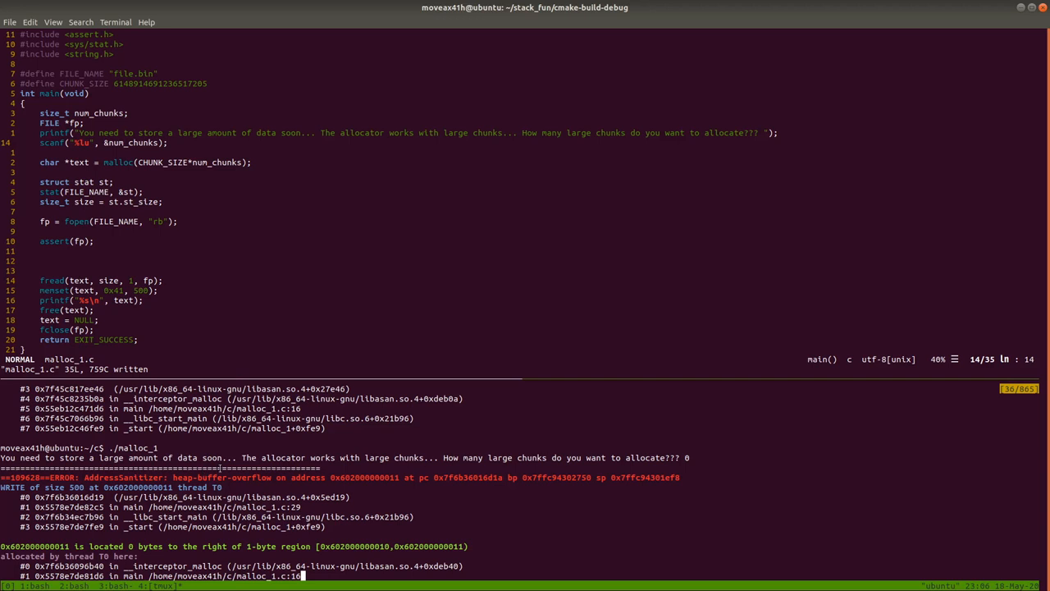
{"action": "mouse_move", "coordinate": [260, 463]}
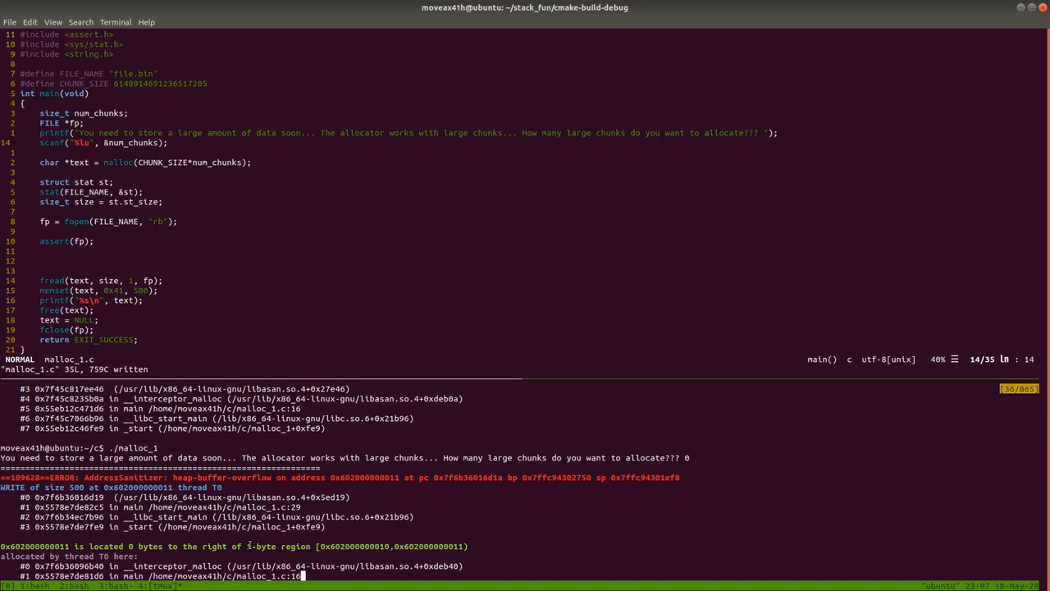
{"action": "scroll", "scroll_direction": "down", "scroll_amount": 3}
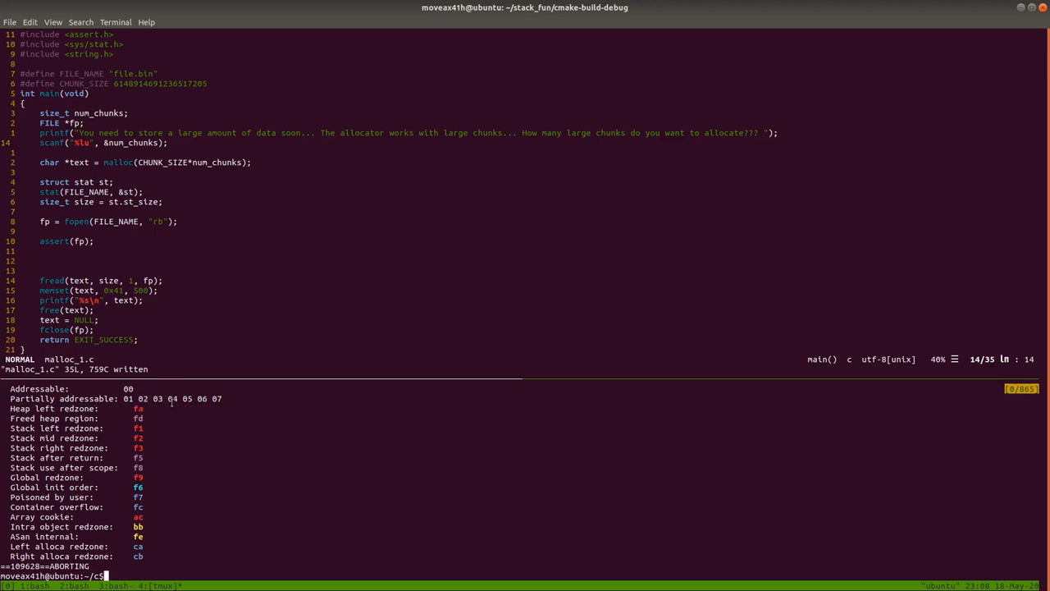
{"action": "scroll", "scroll_direction": "up", "scroll_amount": 3}
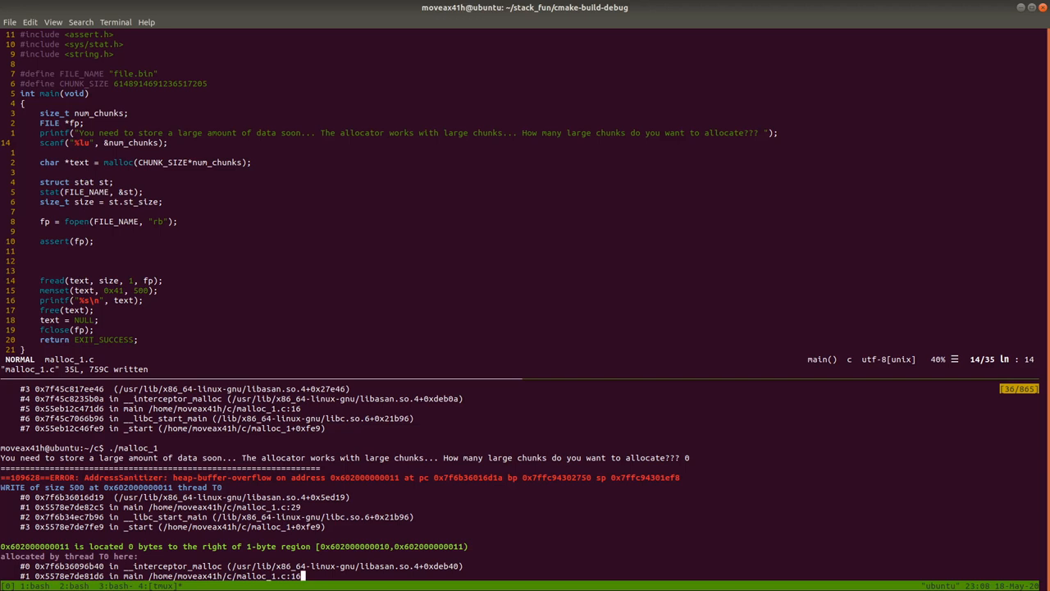
{"action": "mouse_move", "coordinate": [291, 325]}
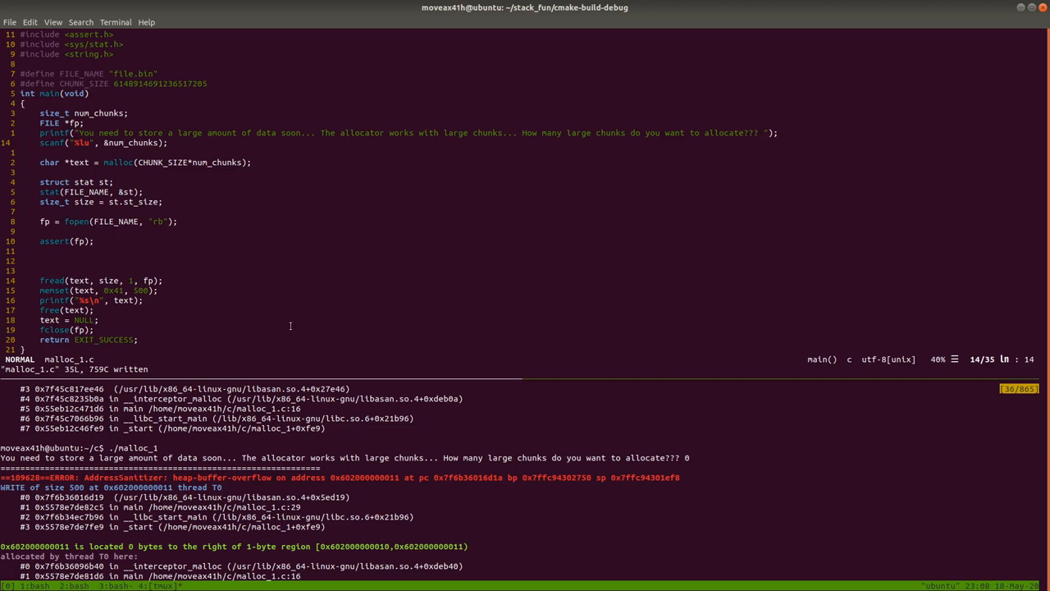